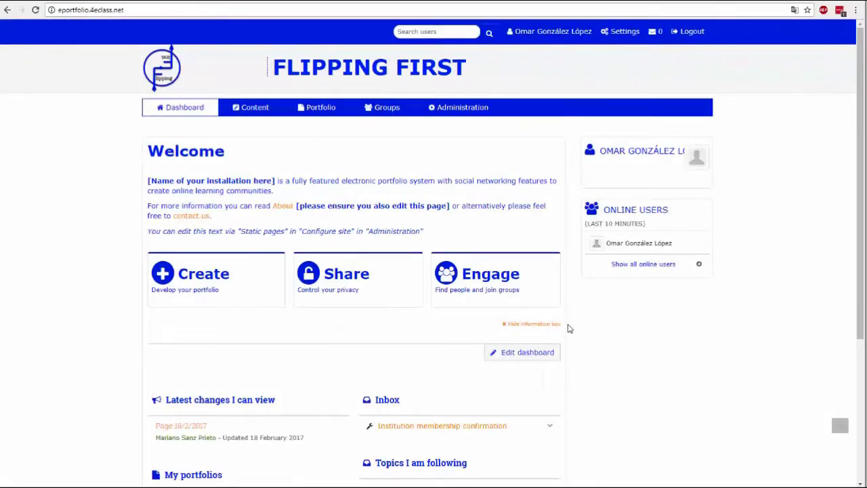
pyautogui.click(255, 107)
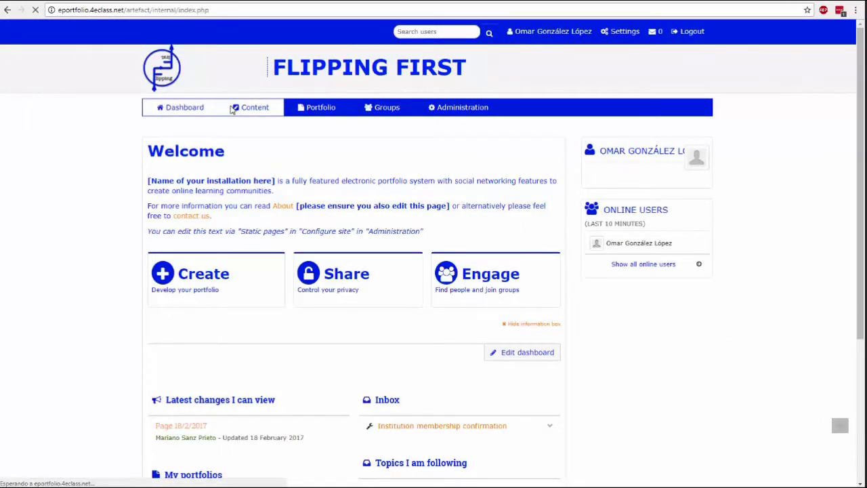
pyautogui.click(255, 107)
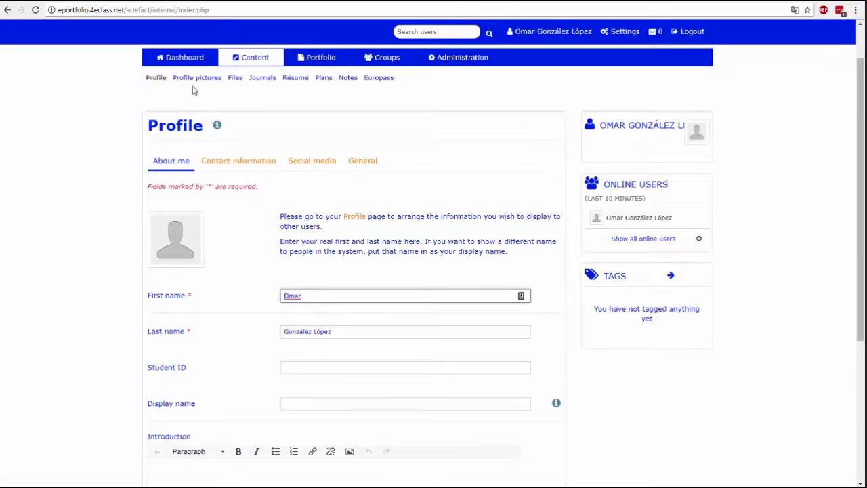
# Step: Go to Profile pictures and upload the first silhouette image
pyautogui.click(196, 78)
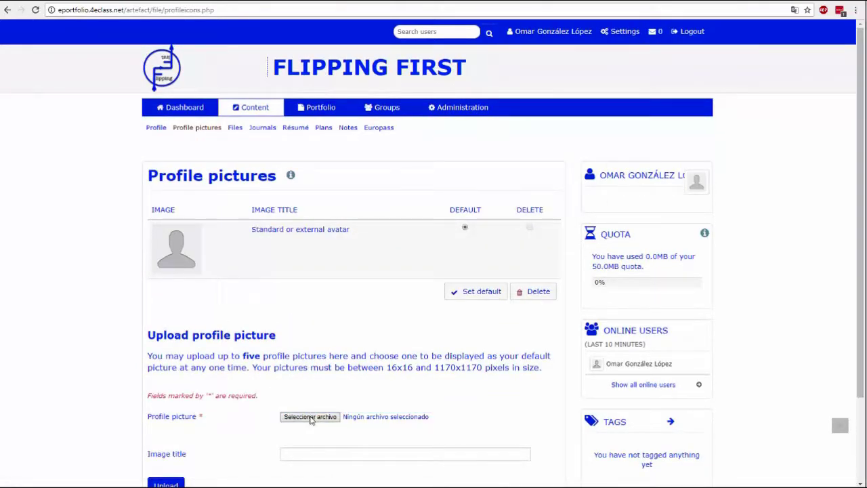
pyautogui.click(309, 416)
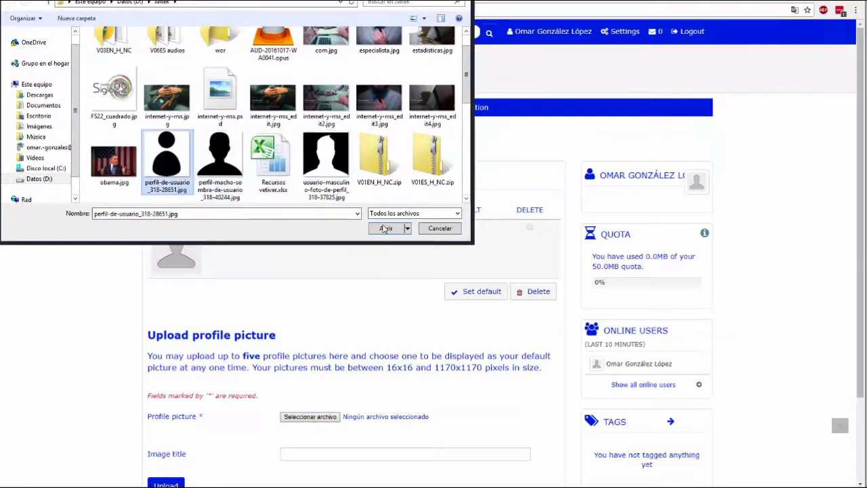
pyautogui.click(386, 227)
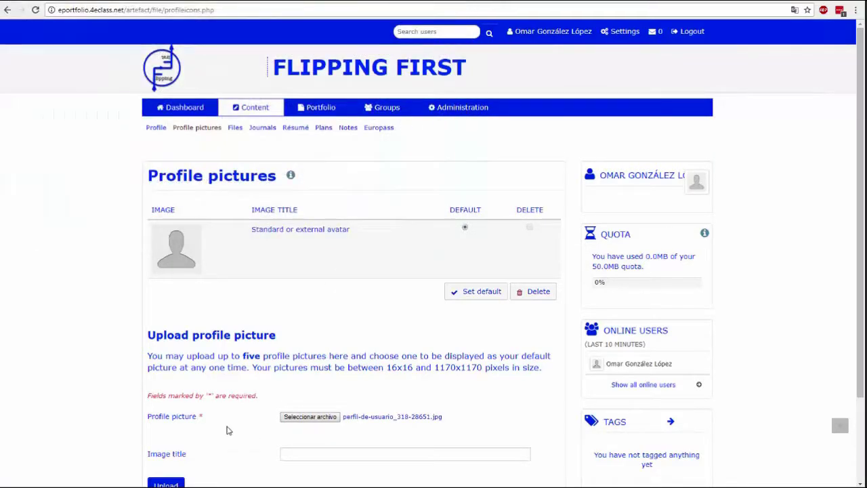
pyautogui.scroll(-3)
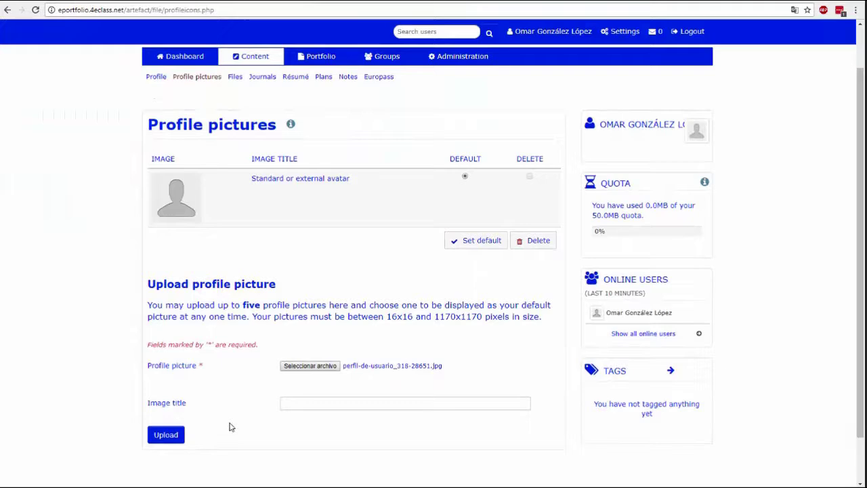
pyautogui.click(165, 434)
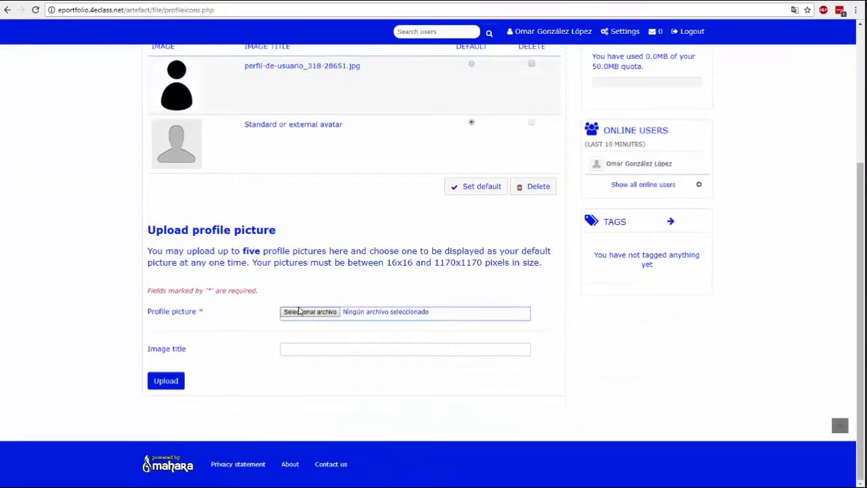
# Step: Upload the second and third silhouette images as profile pictures
pyautogui.click(308, 312)
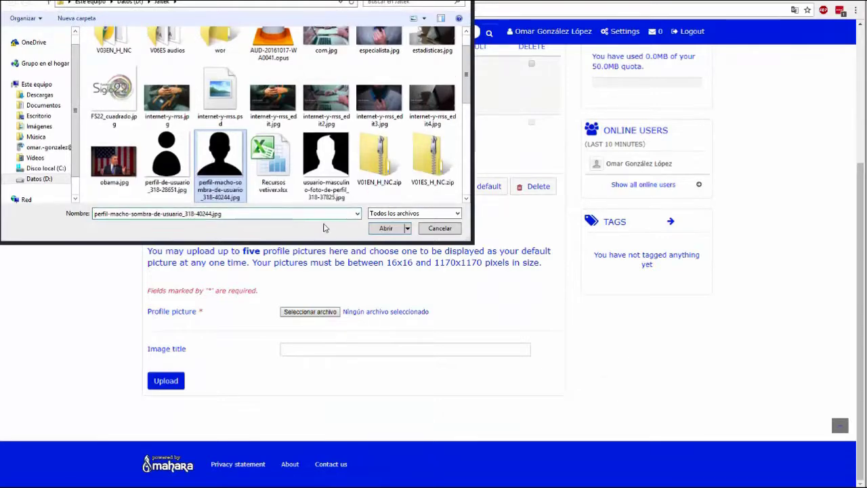
pyautogui.click(385, 227)
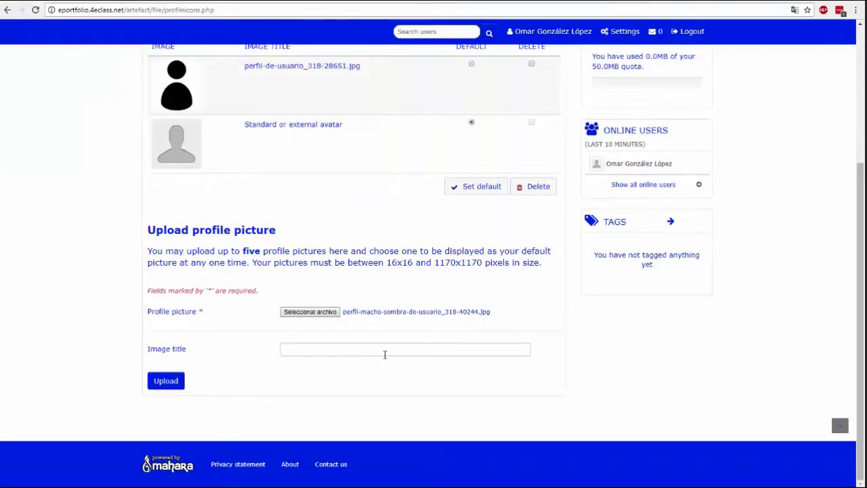
pyautogui.click(165, 379)
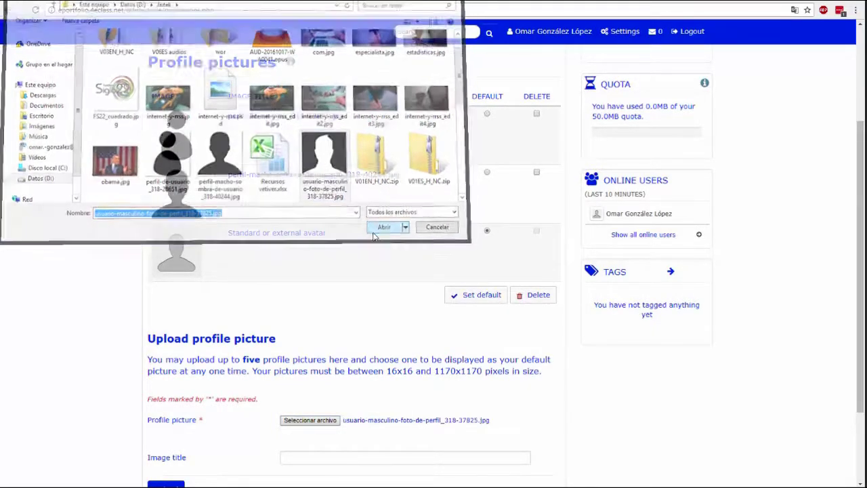
pyautogui.click(385, 227)
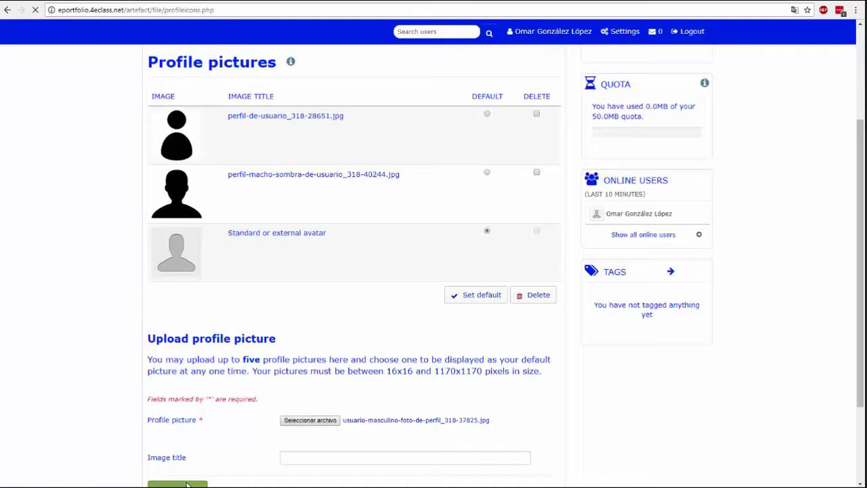
pyautogui.click(178, 484)
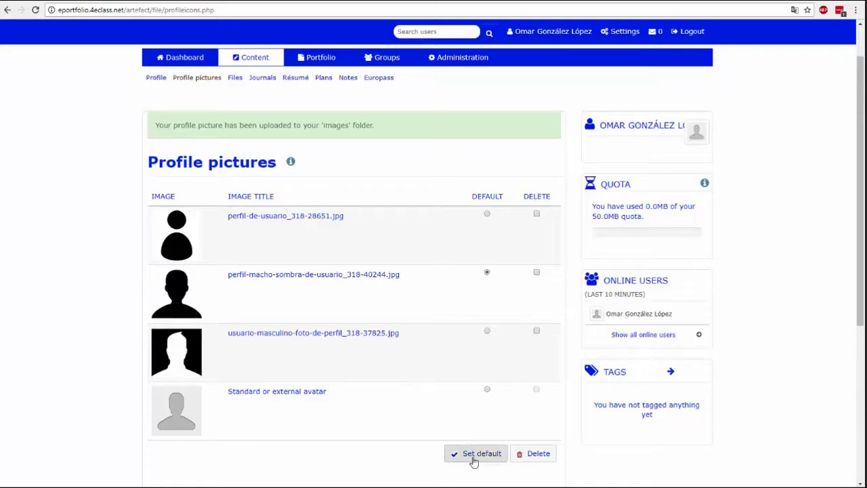
# Step: Make 'perfil-macho-sombra-de-usuario', the second silhouette, the default profile picture
pyautogui.click(482, 453)
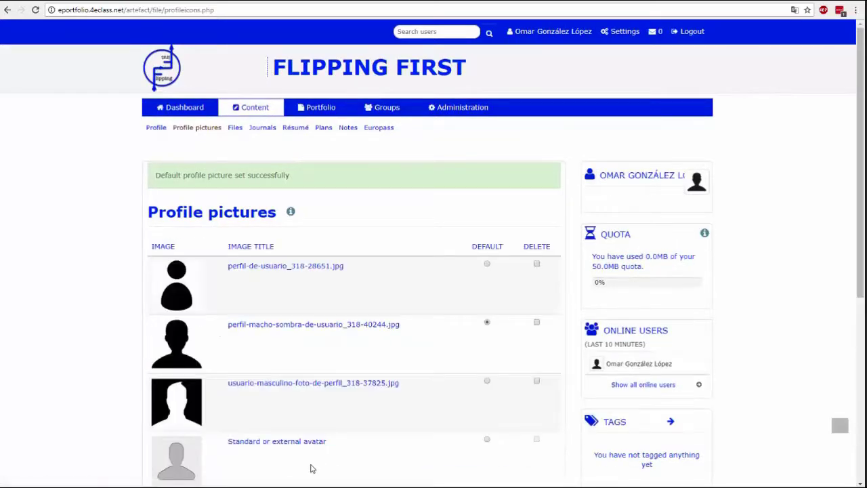
pyautogui.moveTo(707, 197)
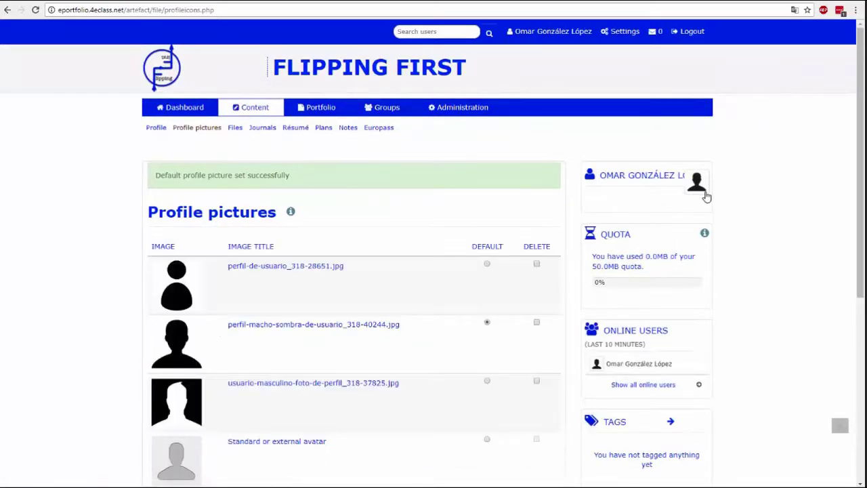
pyautogui.moveTo(696, 183)
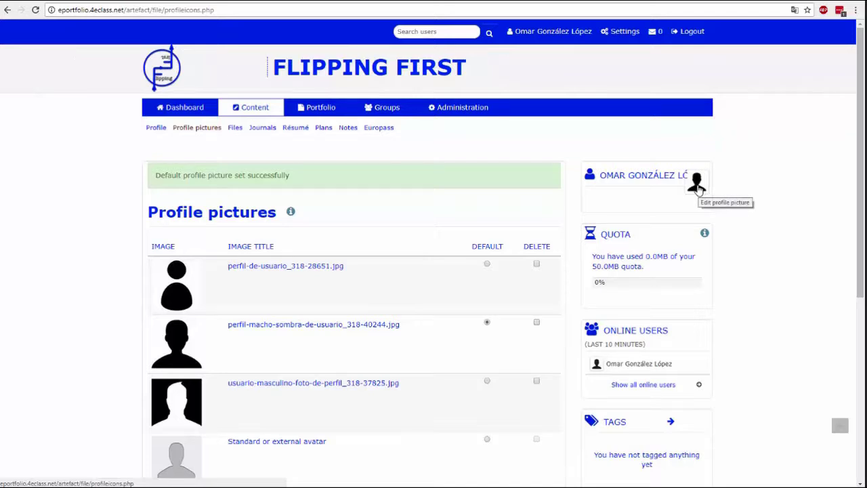
pyautogui.moveTo(111, 216)
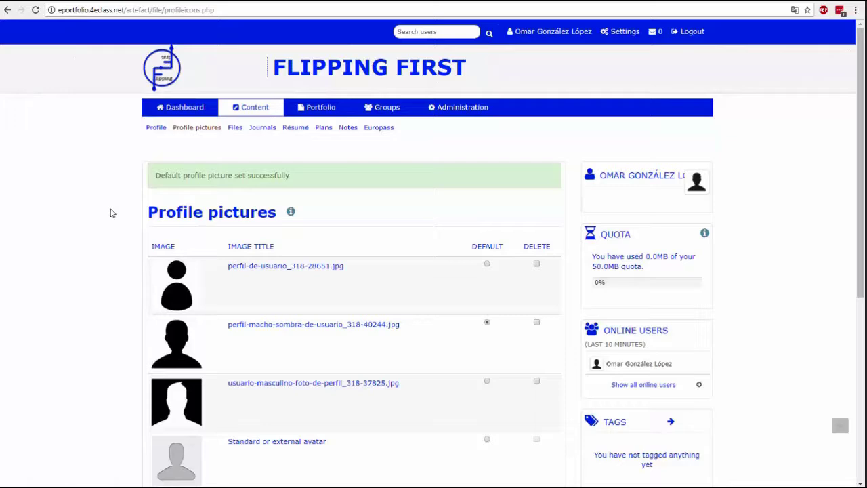
pyautogui.moveTo(128, 117)
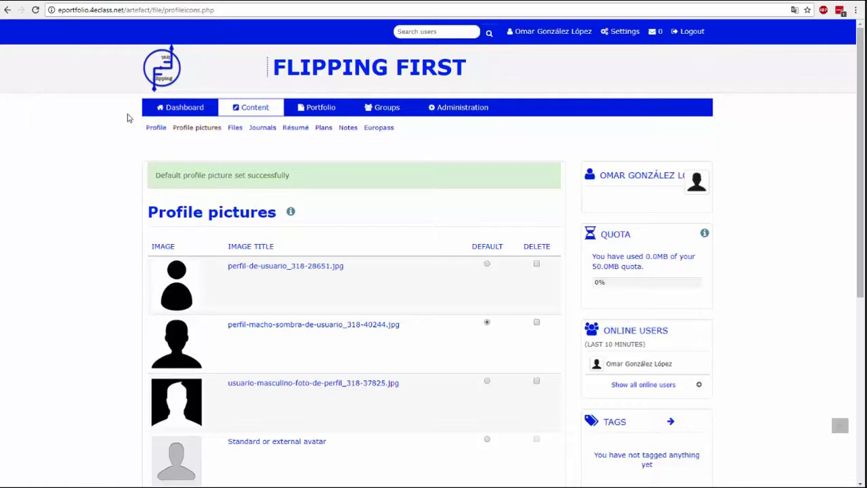
# Step: Look over the Files area of the Content section
pyautogui.click(235, 127)
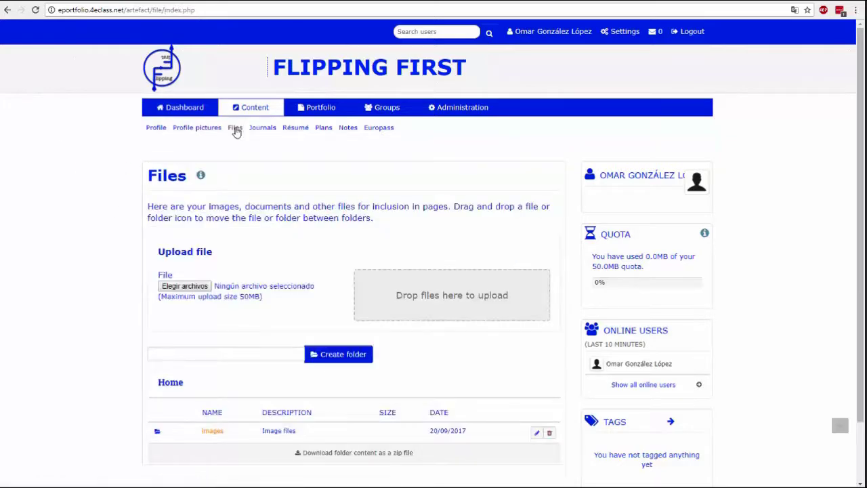
pyautogui.scroll(-3)
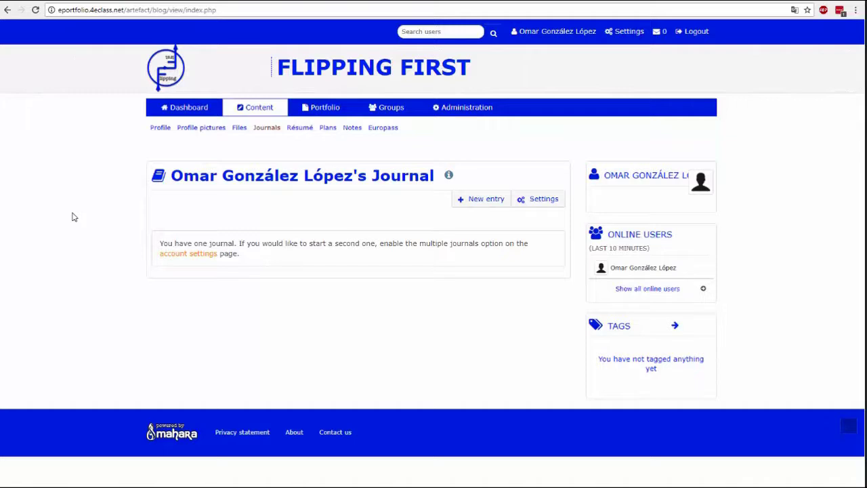
pyautogui.moveTo(257, 151)
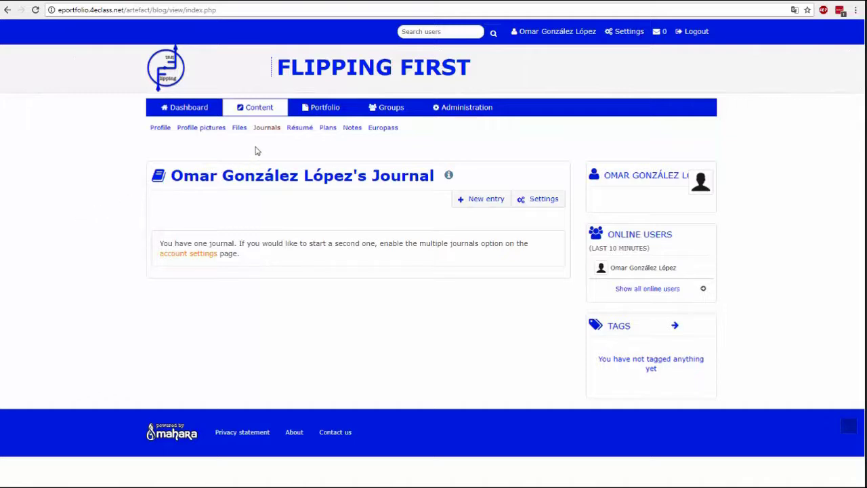
# Step: View the résumé page with its empty cover letter and personal information fields
pyautogui.click(300, 127)
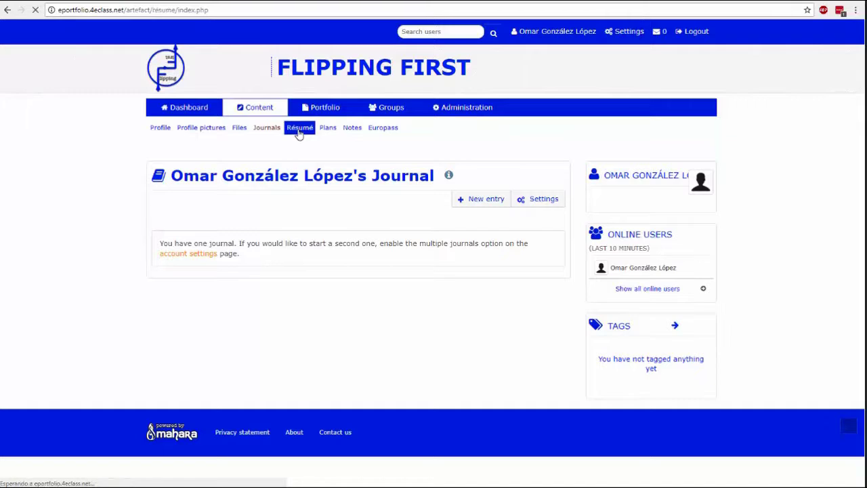
pyautogui.click(298, 127)
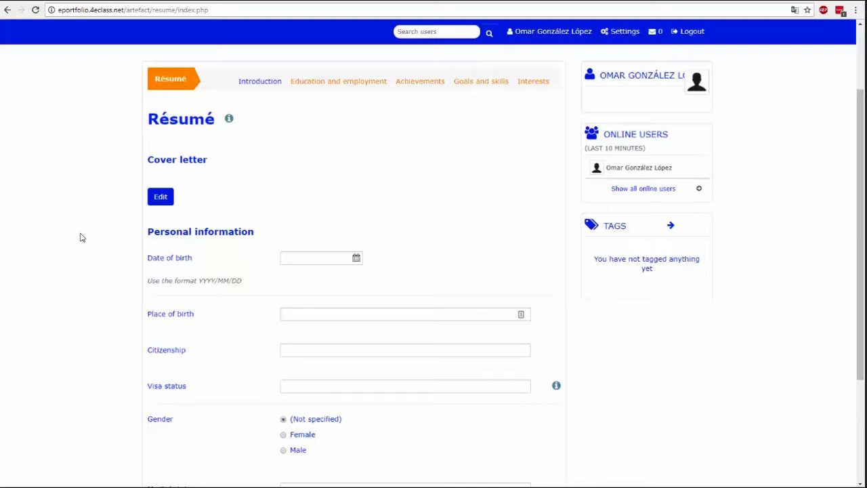
pyautogui.click(322, 127)
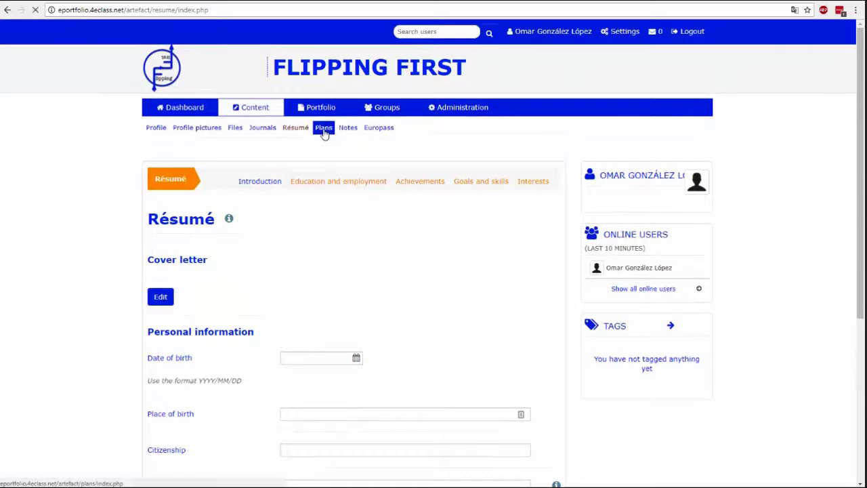
# Step: View the empty Plans page, then move on toward Notes
pyautogui.click(322, 127)
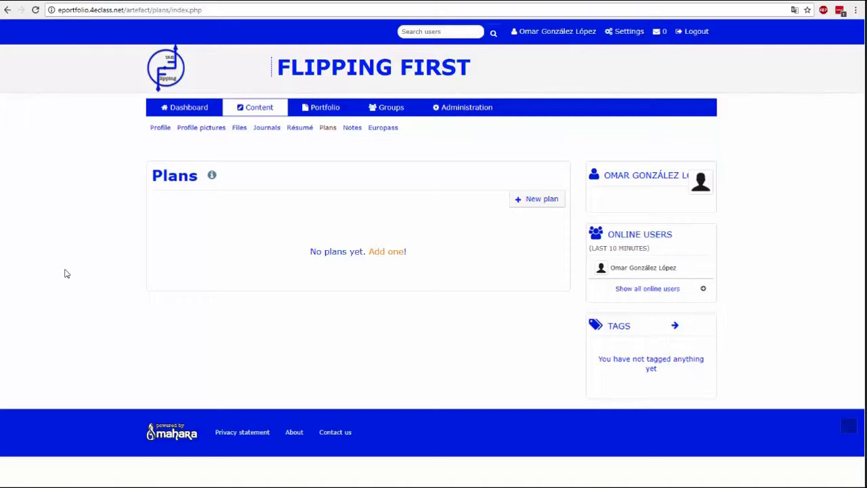
pyautogui.moveTo(68, 271)
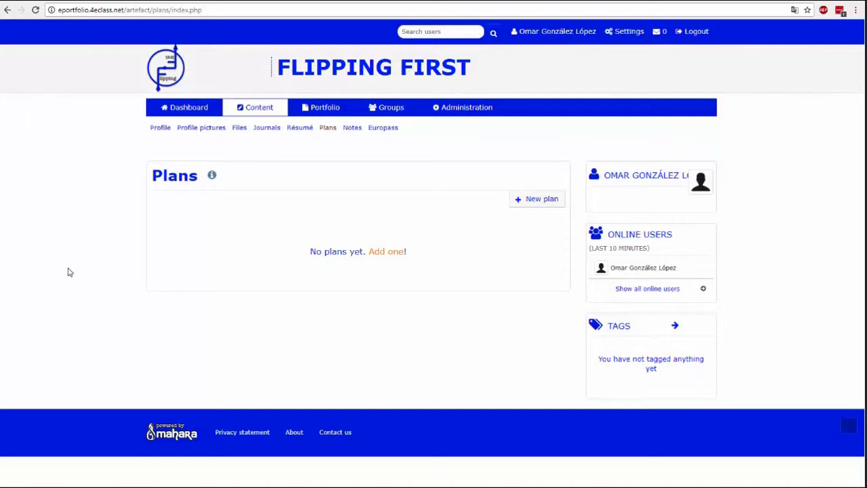
pyautogui.click(353, 128)
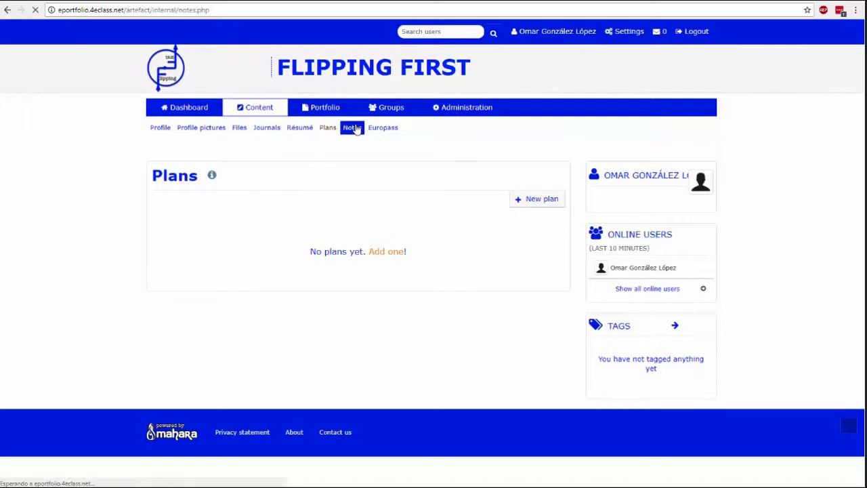
# Step: View the My notes list with no HTML notes, then head to Europass
pyautogui.click(353, 127)
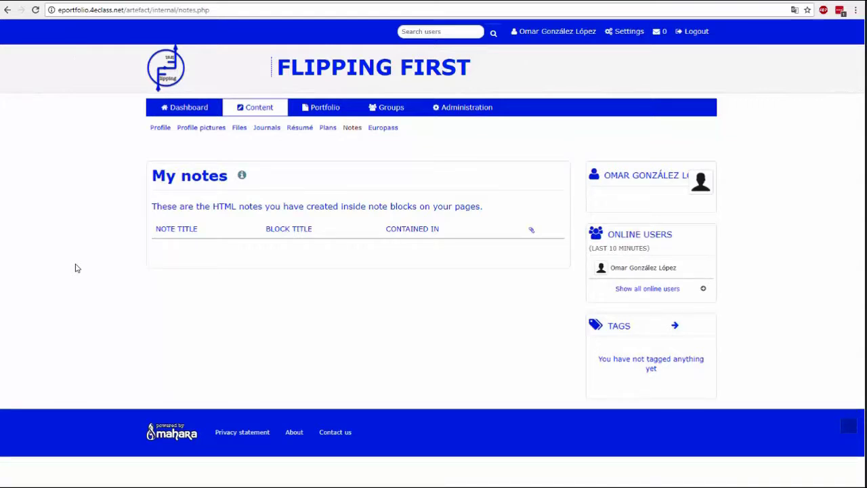
pyautogui.moveTo(171, 269)
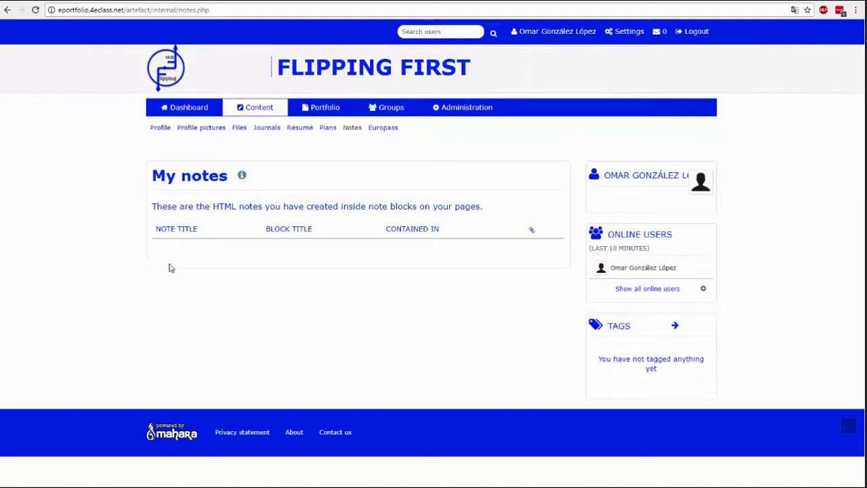
pyautogui.click(382, 127)
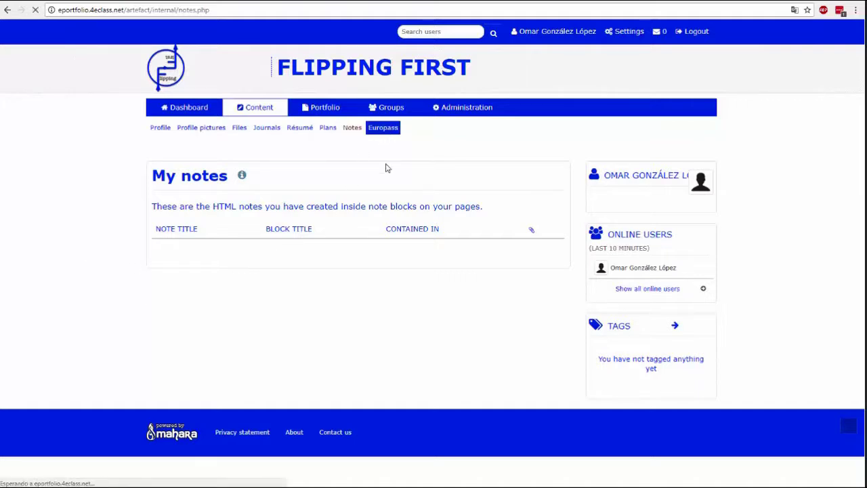
# Step: Browse the Europass CV sections: personal information, desired employment, work experience, skills and annexes
pyautogui.click(383, 127)
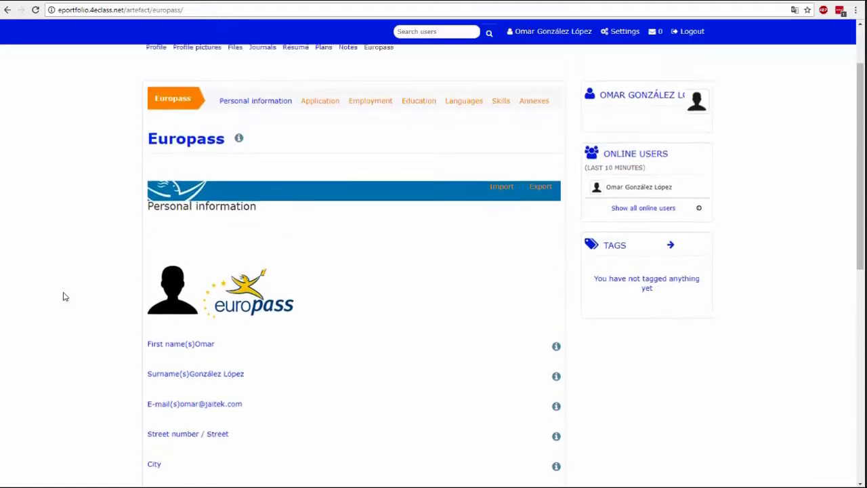
pyautogui.scroll(-3)
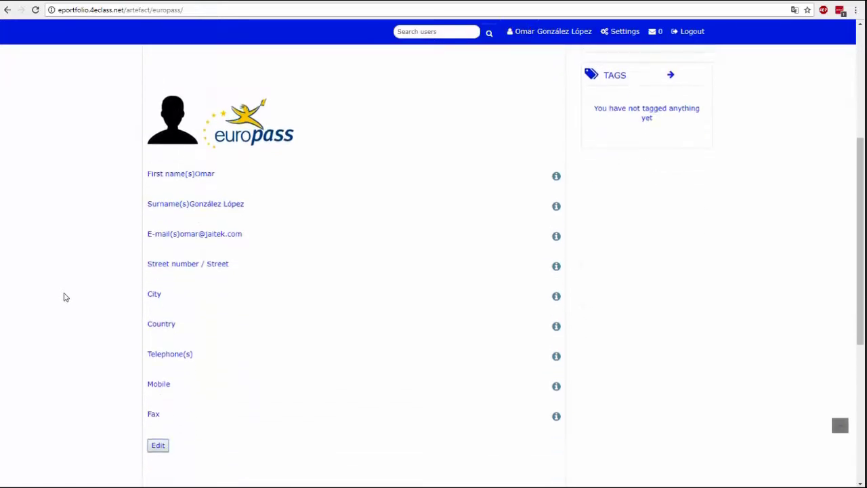
pyautogui.scroll(-3)
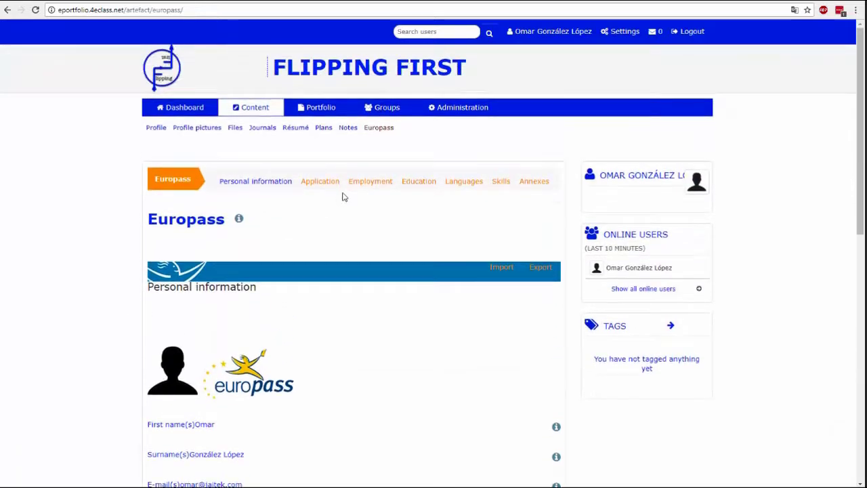
pyautogui.click(370, 181)
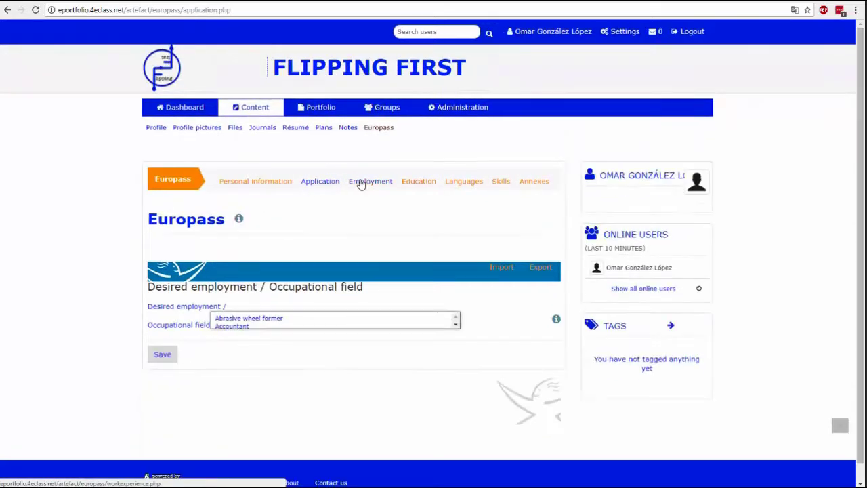
pyautogui.click(370, 182)
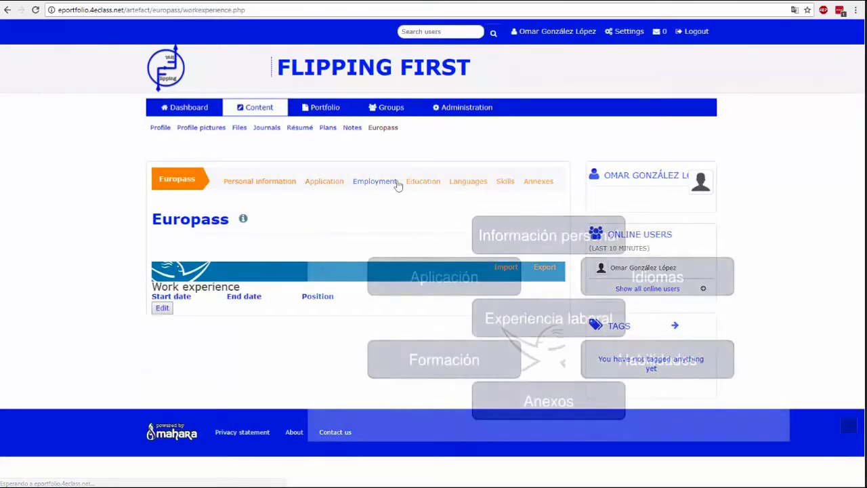
pyautogui.click(423, 182)
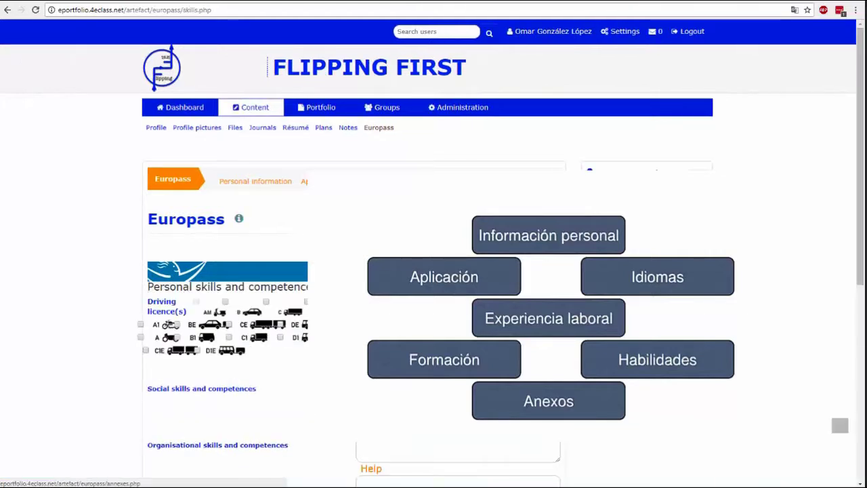
pyautogui.click(547, 401)
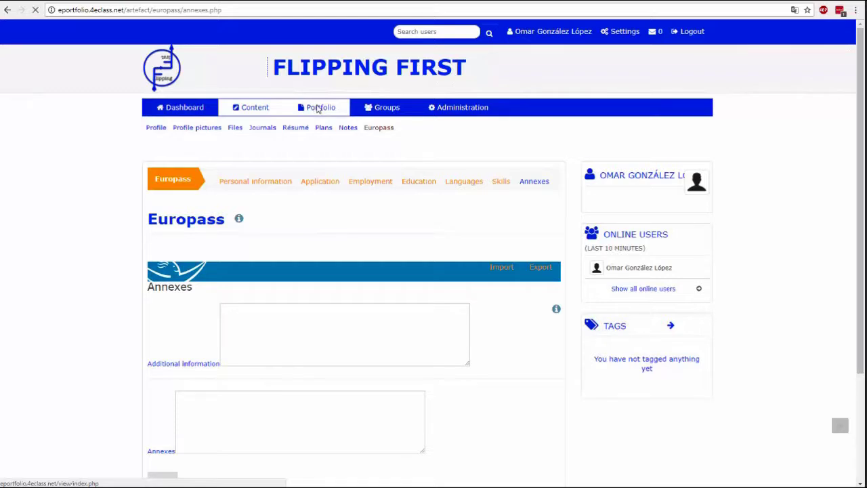
# Step: Go to Portfolio > Pages and start creating a new page
pyautogui.click(320, 107)
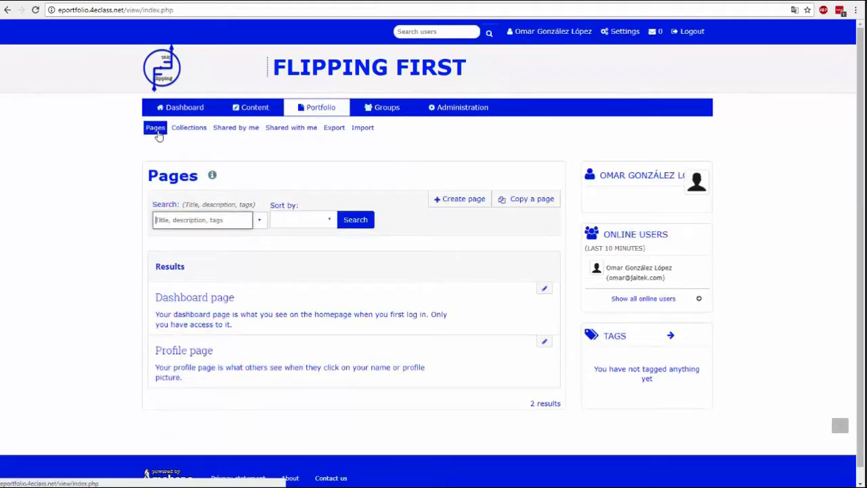
pyautogui.moveTo(463, 198)
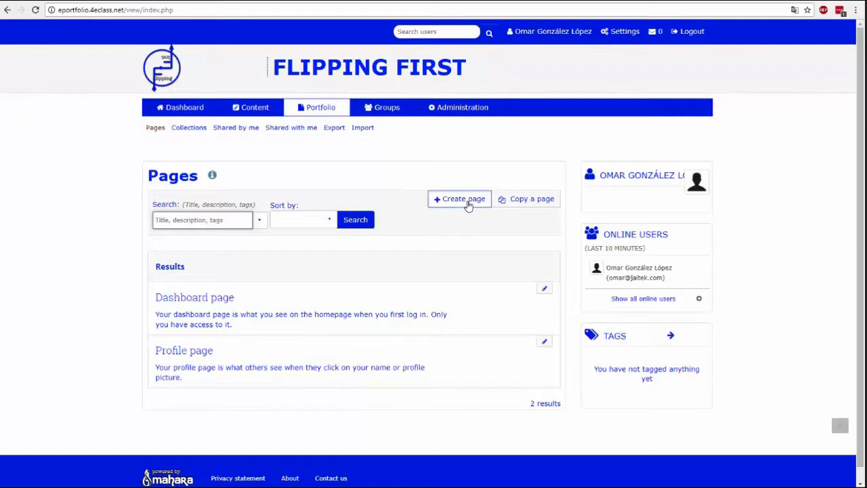
pyautogui.click(460, 198)
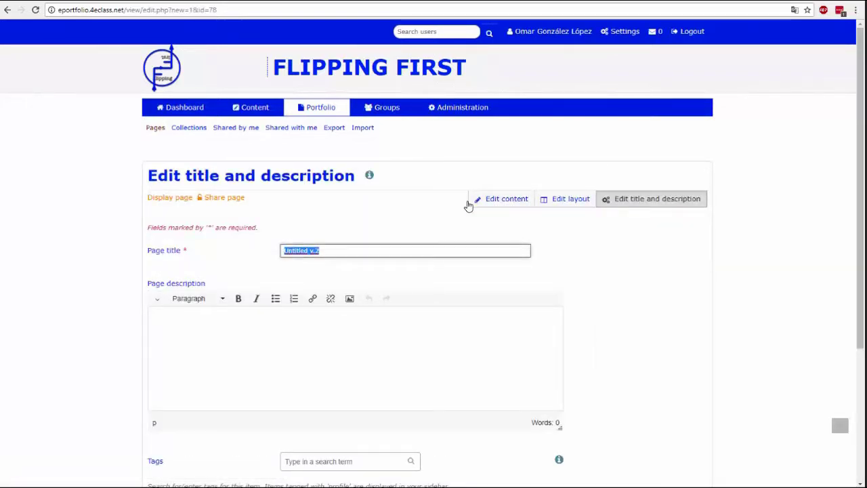
# Step: Fill in title 'Titulo', description 'Descripcion' and tag 'etiqueta', then save the page
pyautogui.scroll(-3)
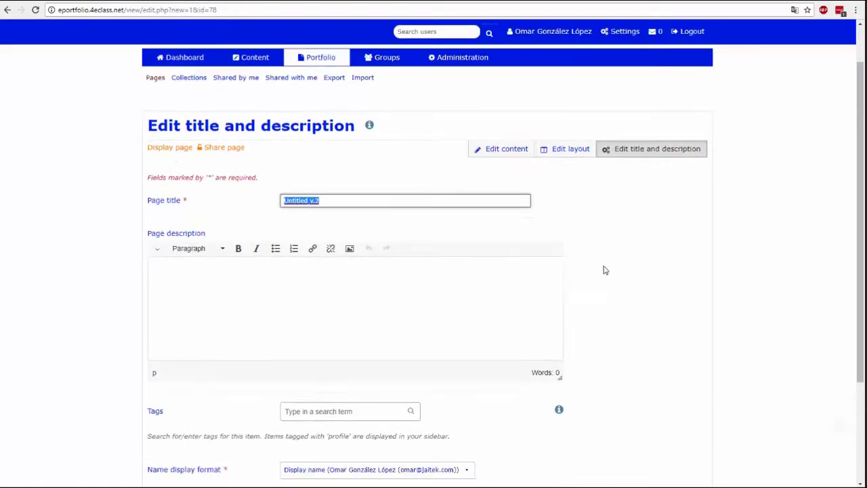
pyautogui.scroll(-3)
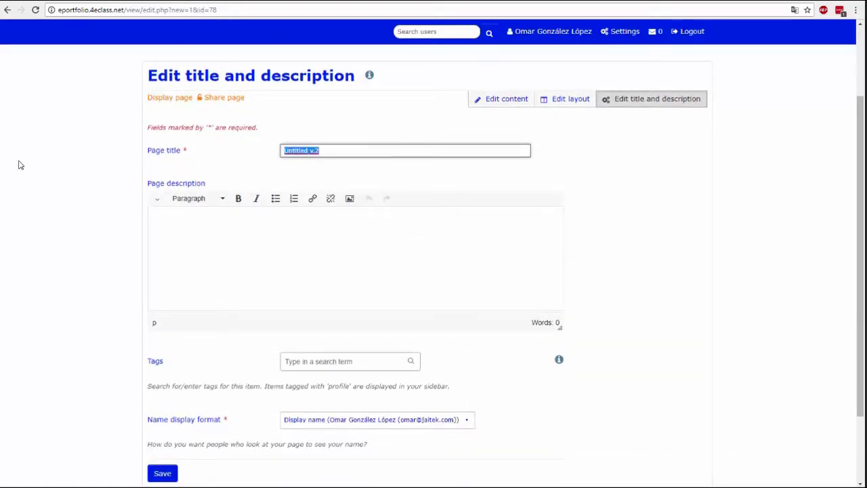
pyautogui.write('Titulo')
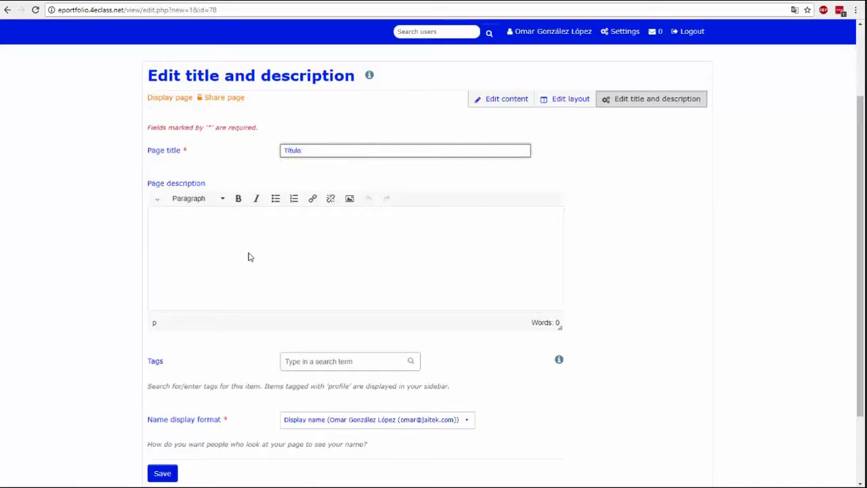
pyautogui.write('Descripción')
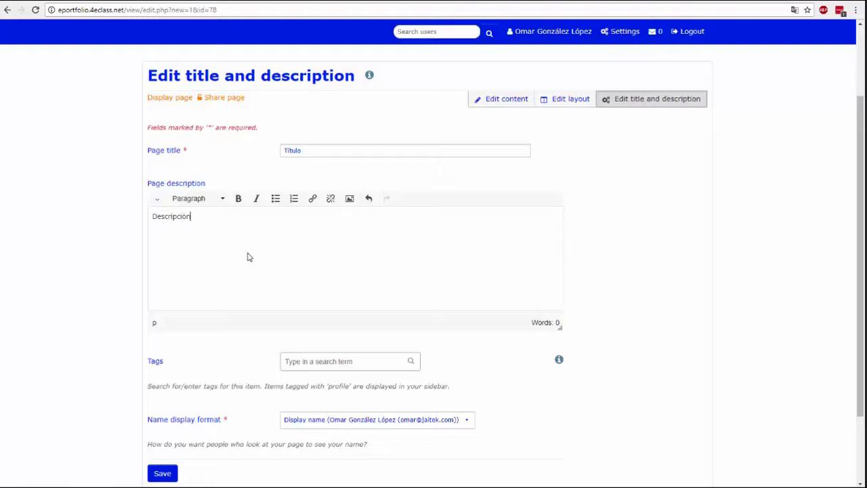
pyautogui.click(350, 360)
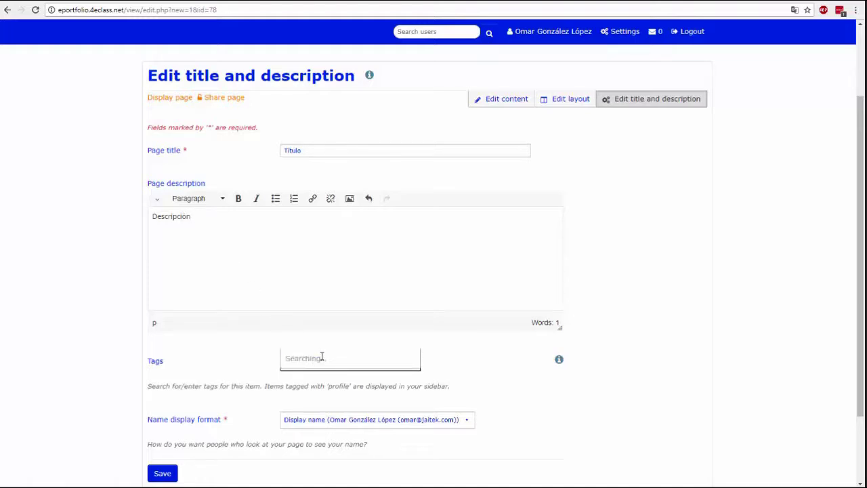
pyautogui.write('etiqueta')
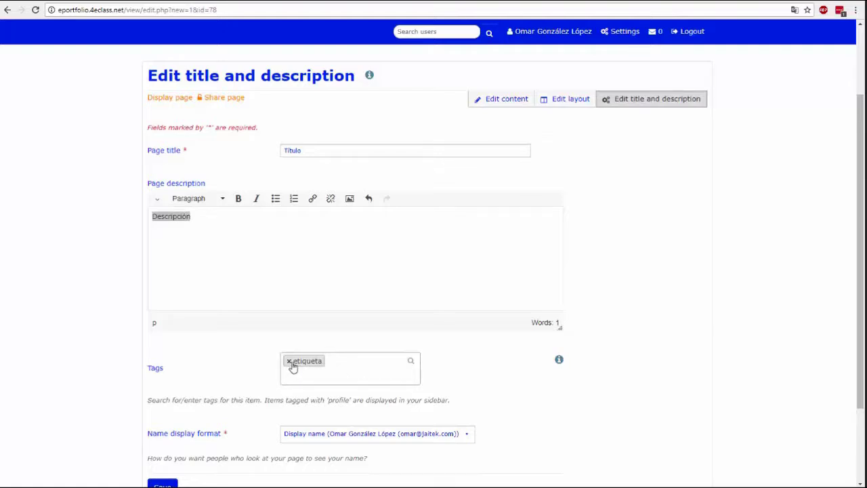
pyautogui.click(377, 384)
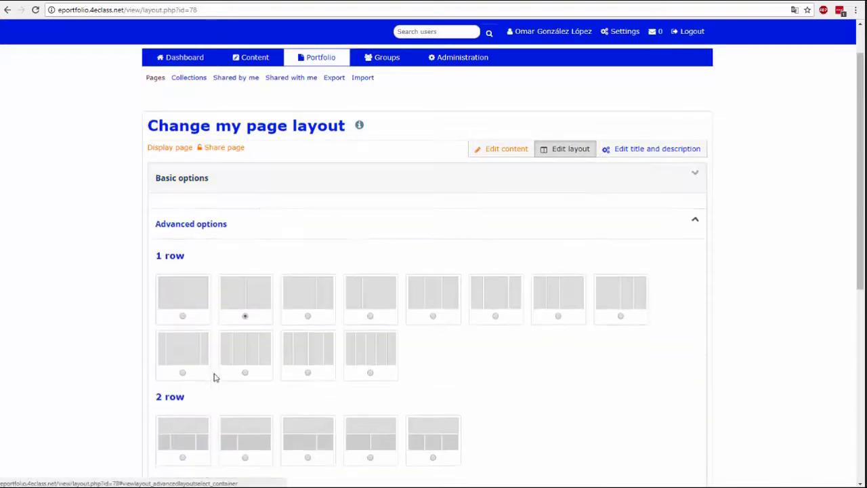
# Step: Choose a two-row basic layout for the page and save it, reaching the content editor
pyautogui.scroll(-3)
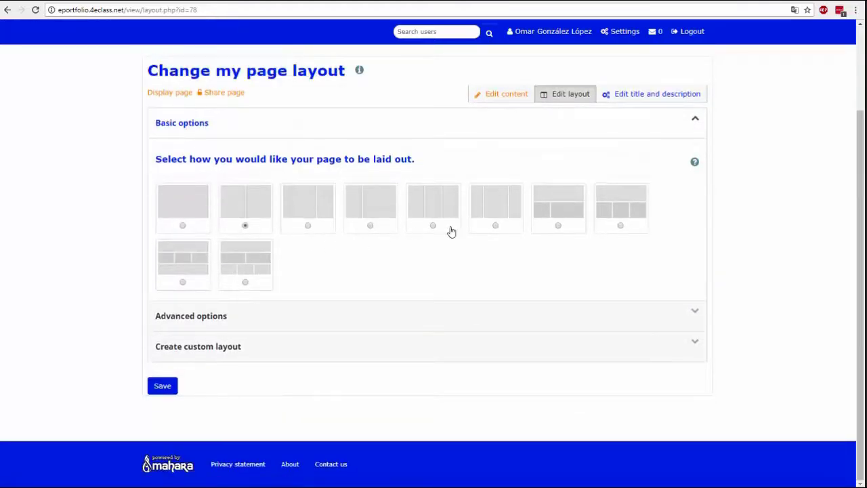
pyautogui.click(621, 225)
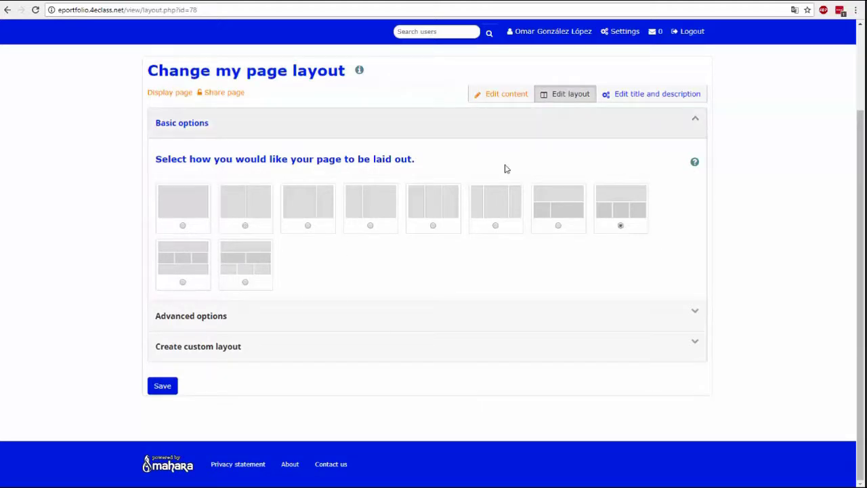
pyautogui.click(163, 385)
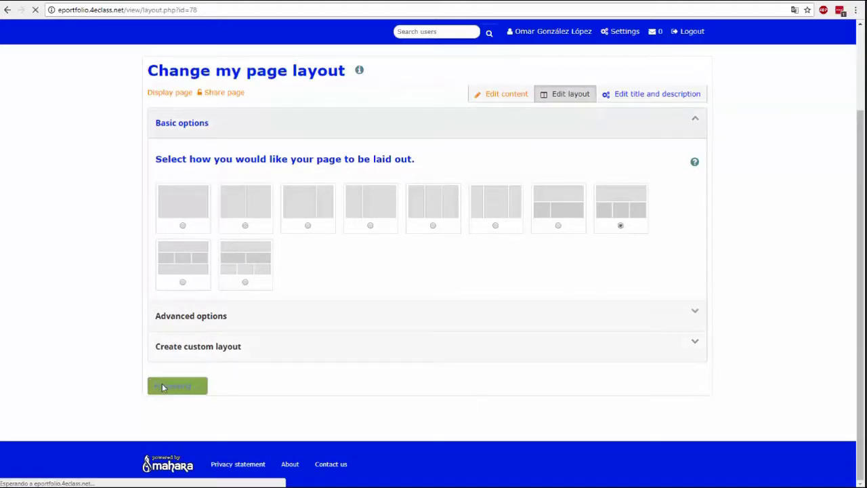
pyautogui.click(176, 385)
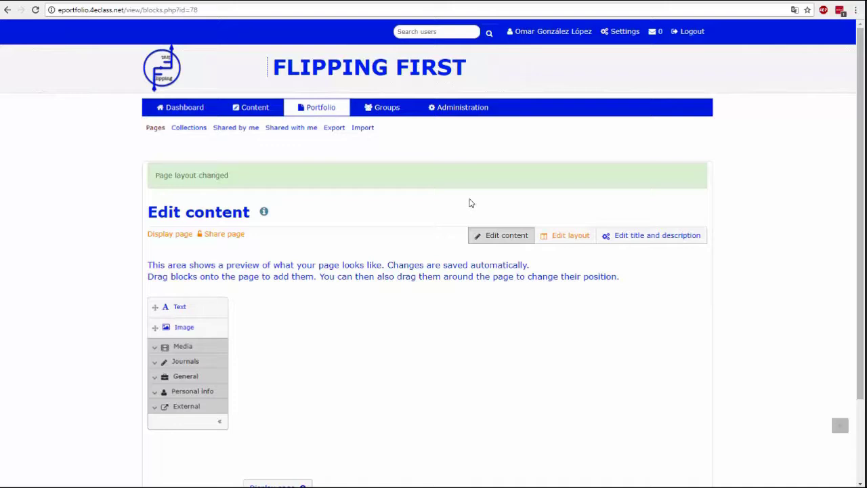
pyautogui.scroll(-3)
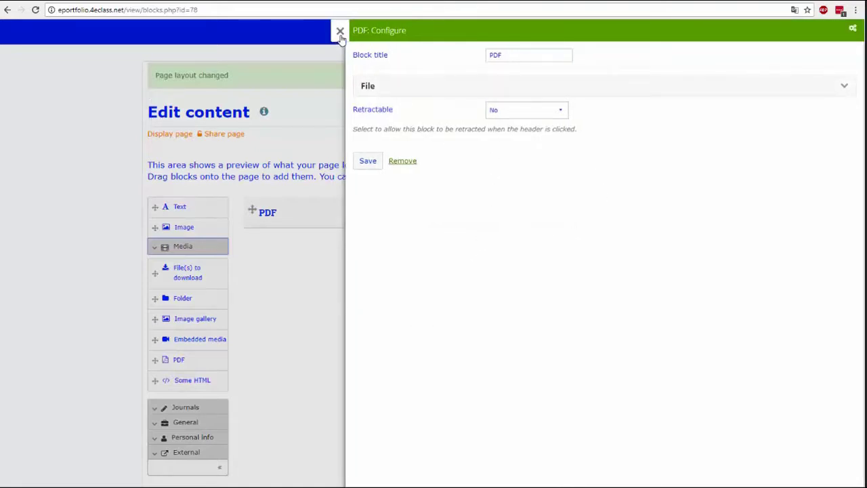
pyautogui.click(403, 160)
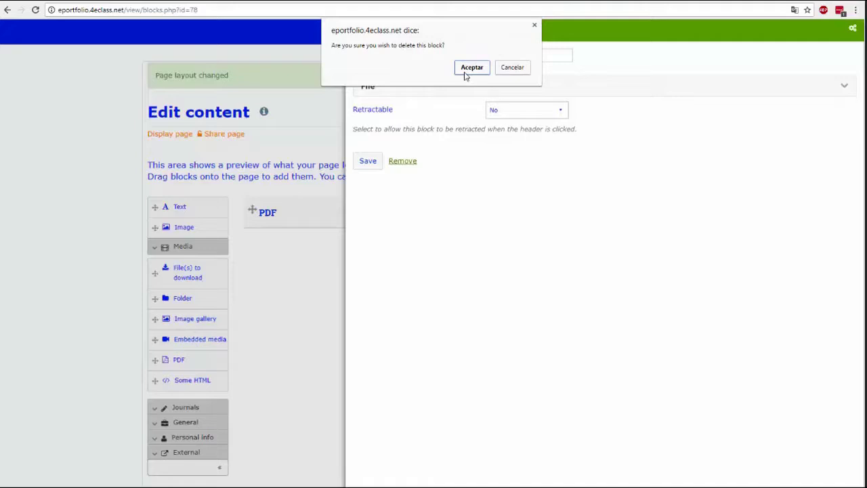
pyautogui.click(471, 68)
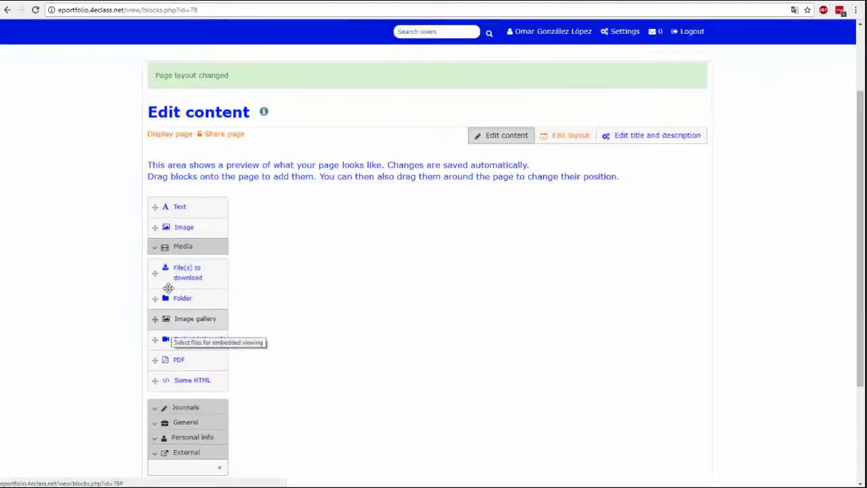
pyautogui.click(185, 228)
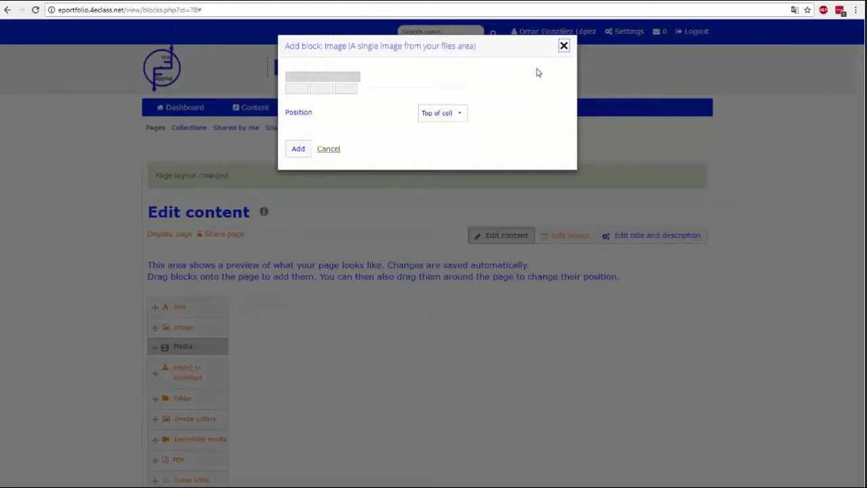
# Step: Upload the silhouette portrait from My files into the new Image block and save it
pyautogui.click(564, 46)
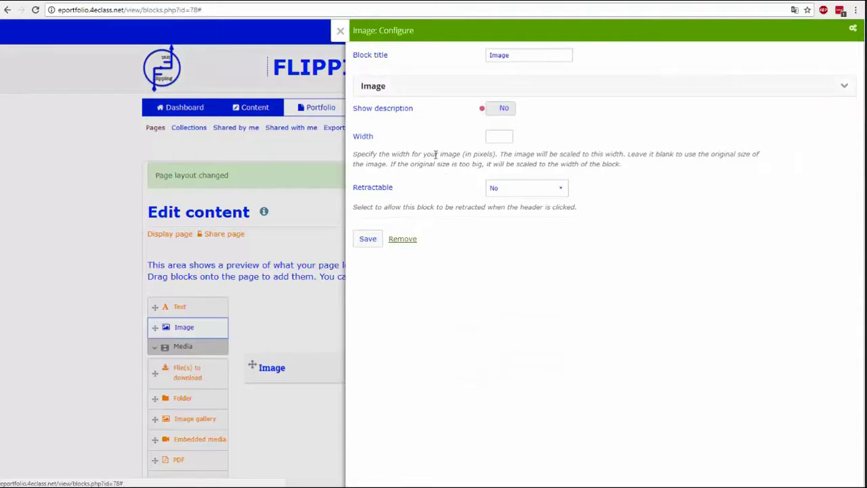
pyautogui.moveTo(369, 239)
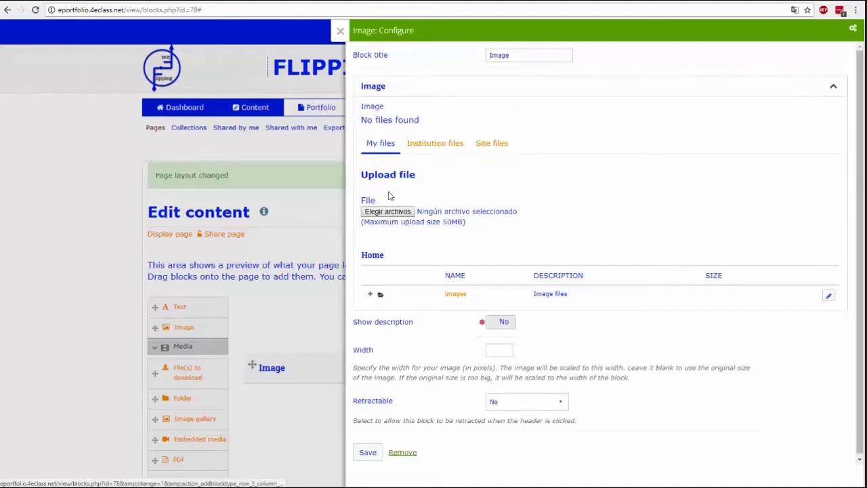
pyautogui.click(435, 144)
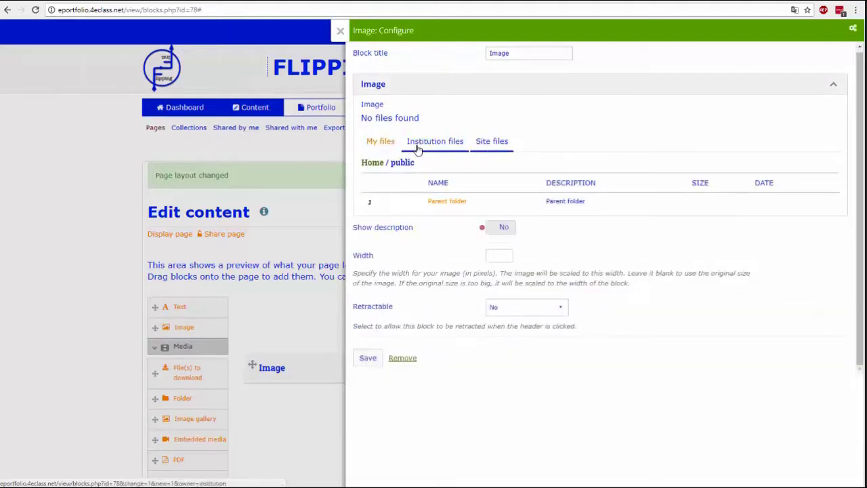
pyautogui.click(380, 141)
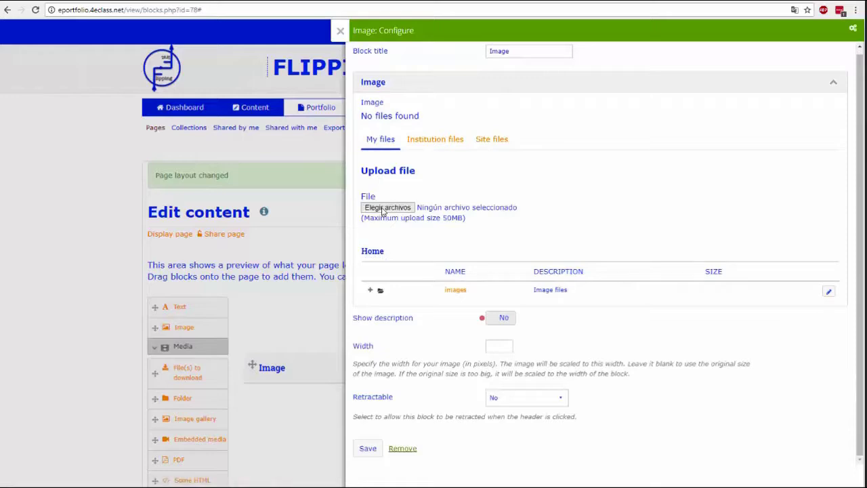
pyautogui.click(388, 208)
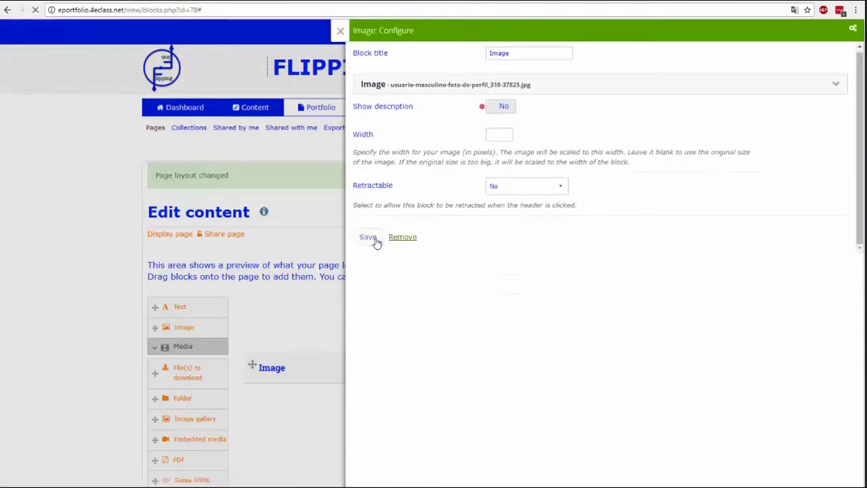
pyautogui.click(369, 236)
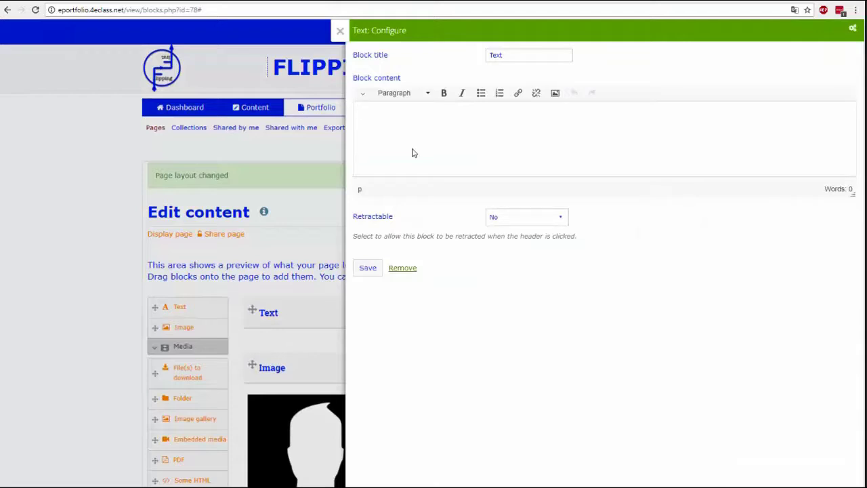
# Step: Give the text block content 'Texto de prueba' and title 'Título del texto', then save it
pyautogui.write('Texto de prueba')
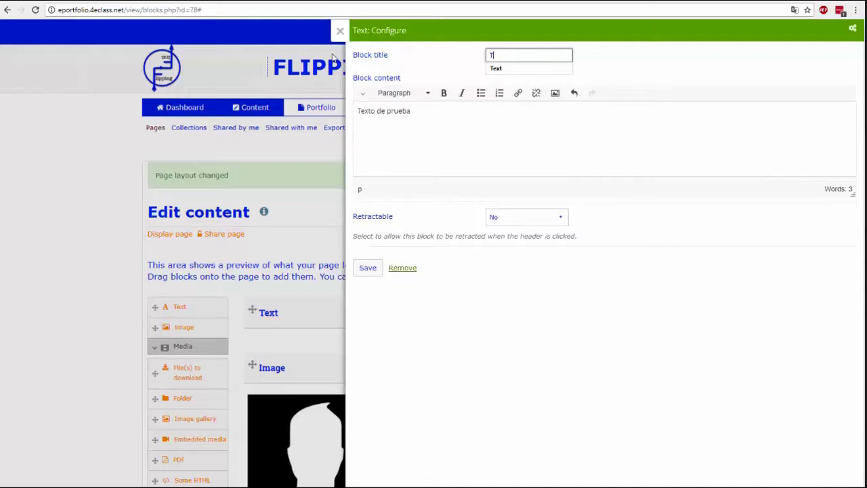
pyautogui.write('itulo del texto')
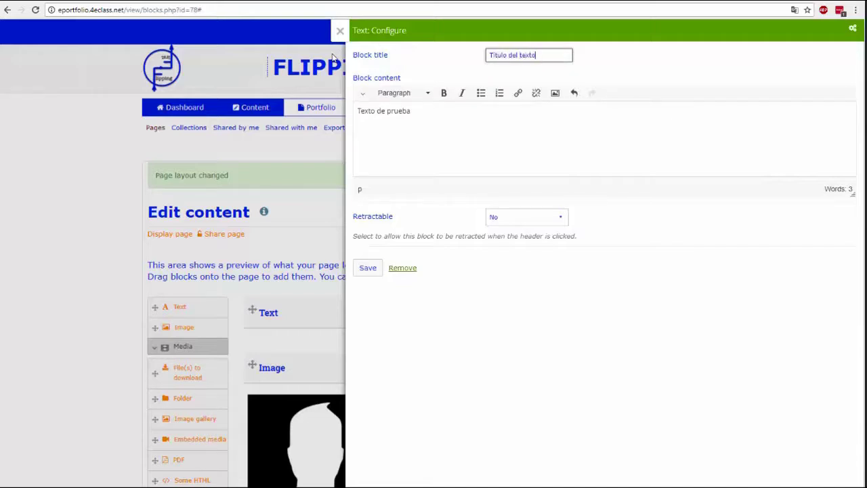
pyautogui.click(368, 269)
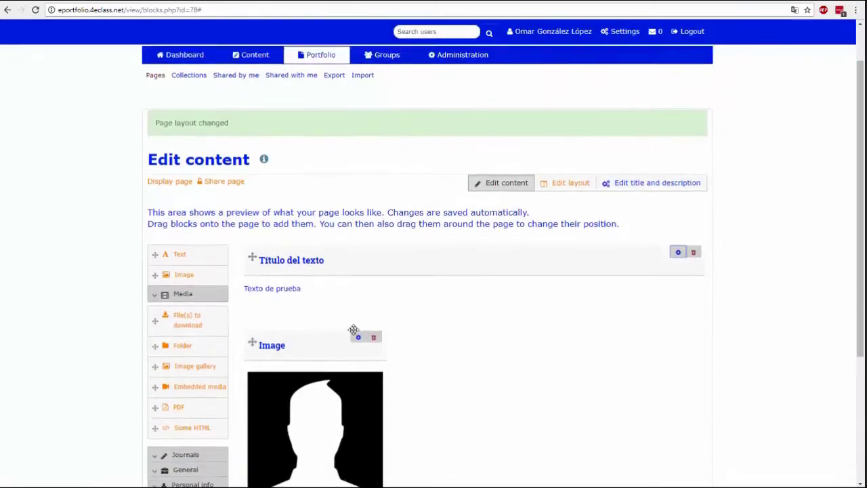
# Step: Expand the General block category and display the Título page in view mode
pyautogui.scroll(-3)
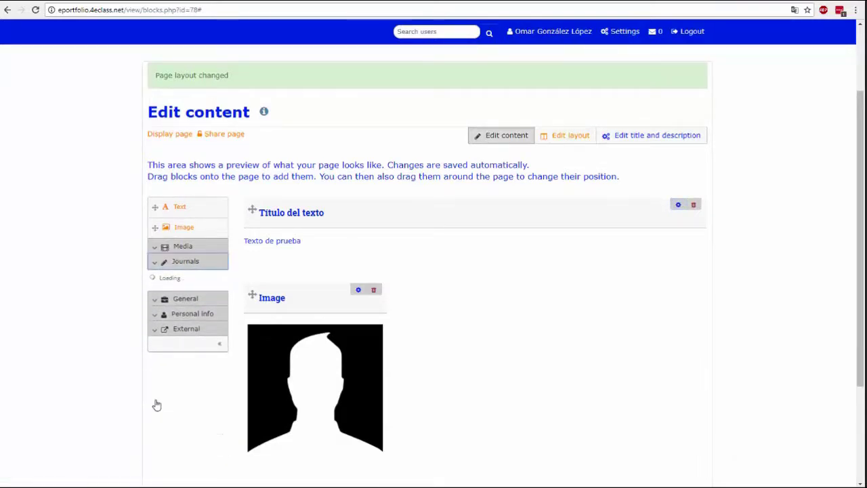
pyautogui.click(184, 276)
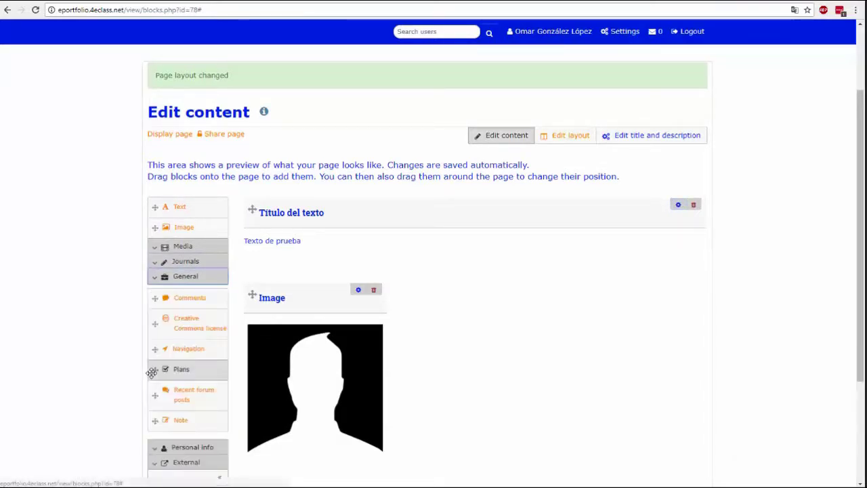
pyautogui.scroll(-3)
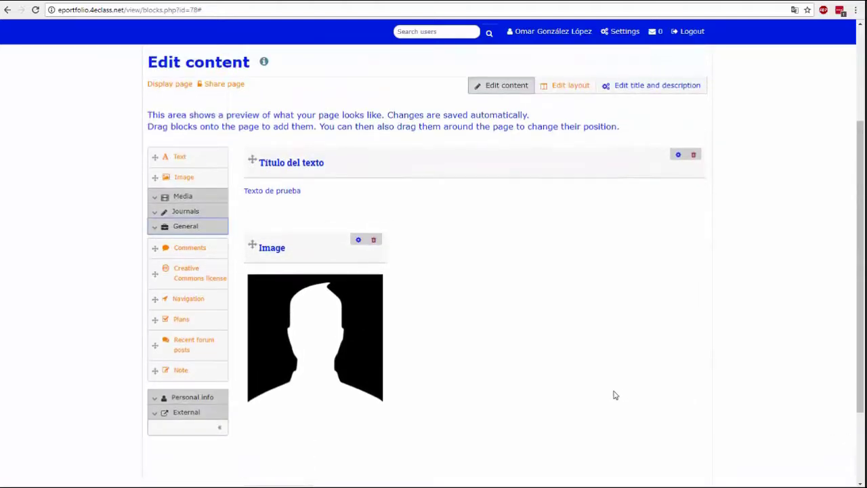
pyautogui.scroll(-3)
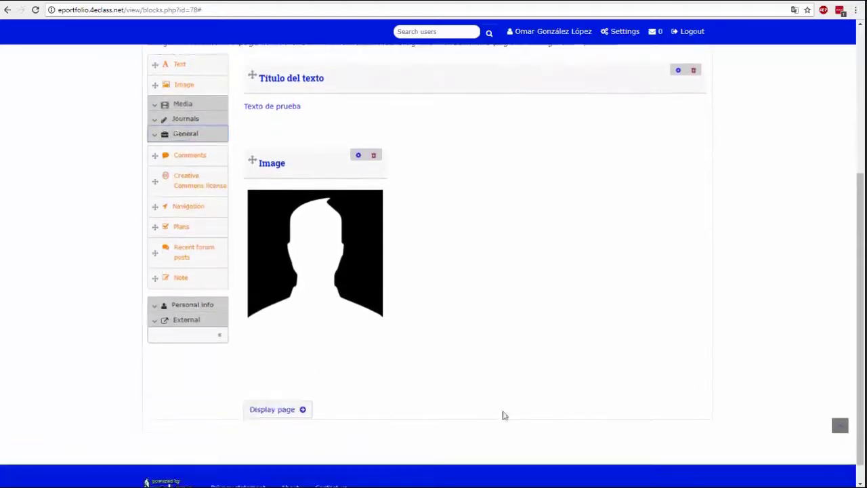
pyautogui.click(271, 409)
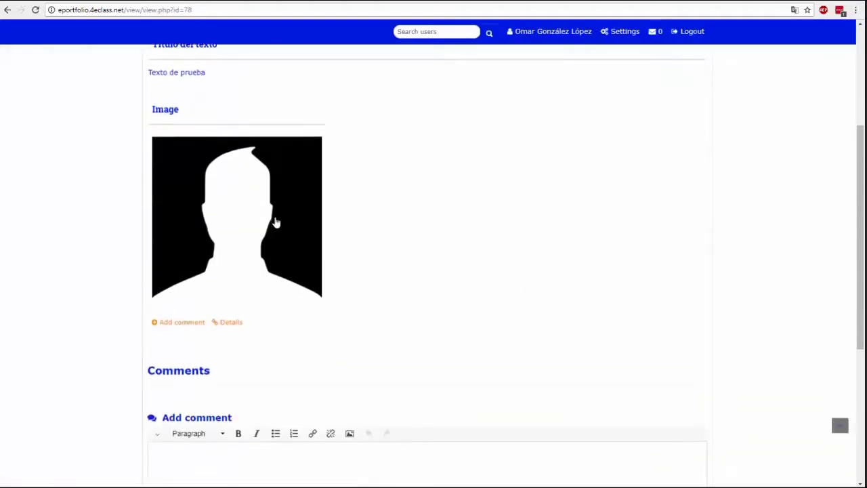
pyautogui.scroll(-3)
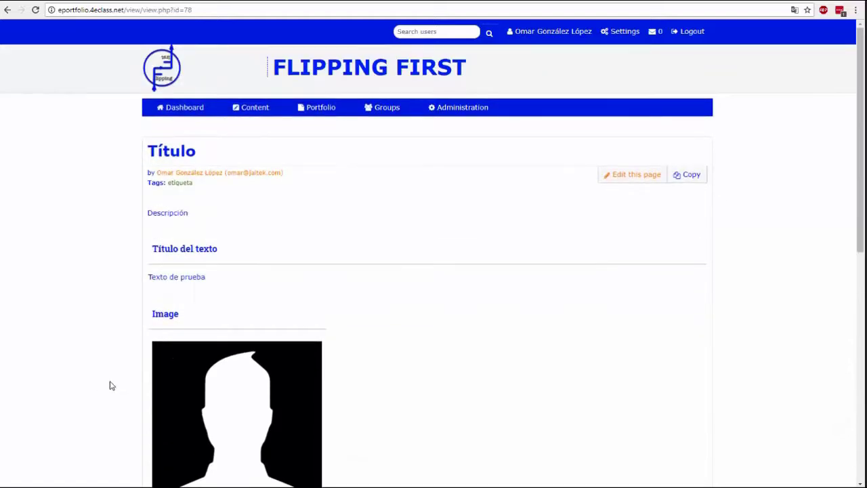
pyautogui.moveTo(179, 107)
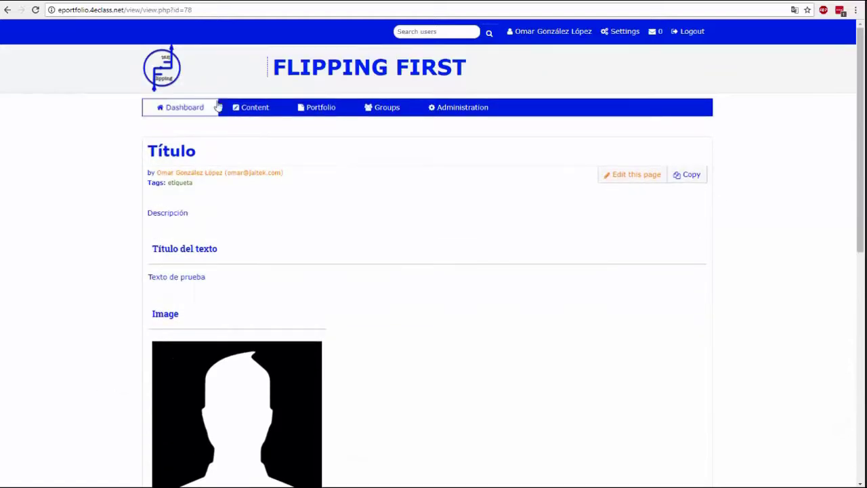
# Step: Go to Portfolio > Collections, which lists no collections yet
pyautogui.click(320, 107)
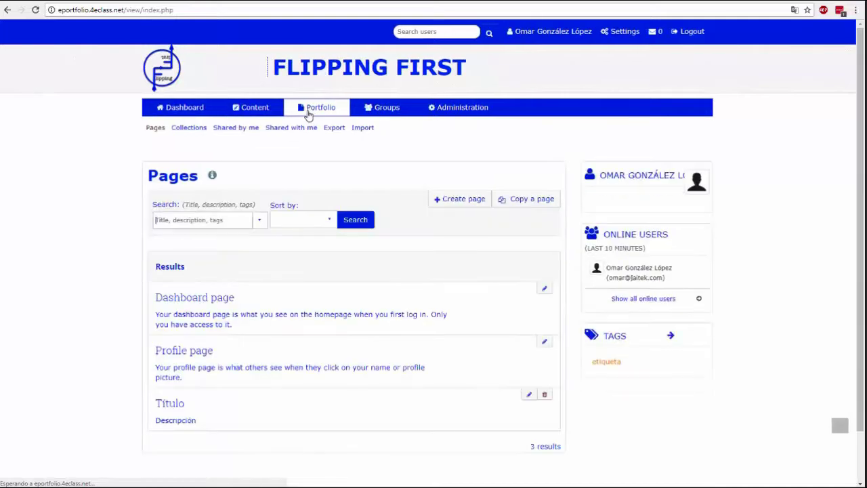
pyautogui.click(189, 128)
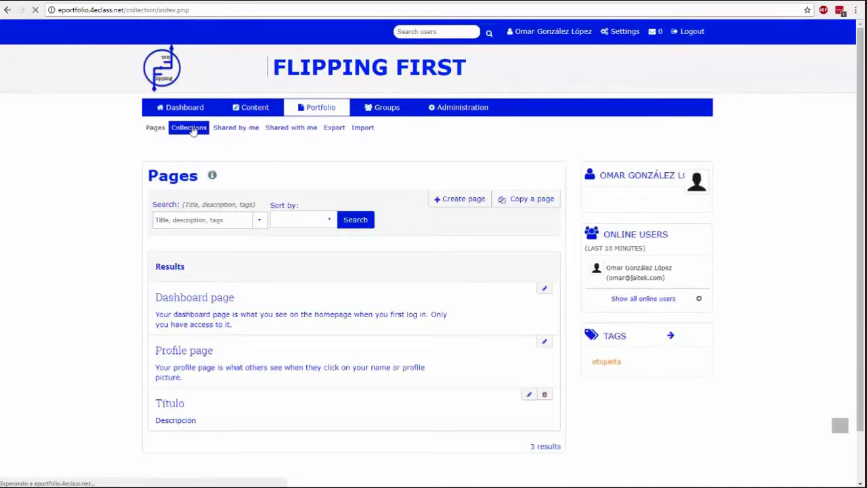
pyautogui.click(189, 127)
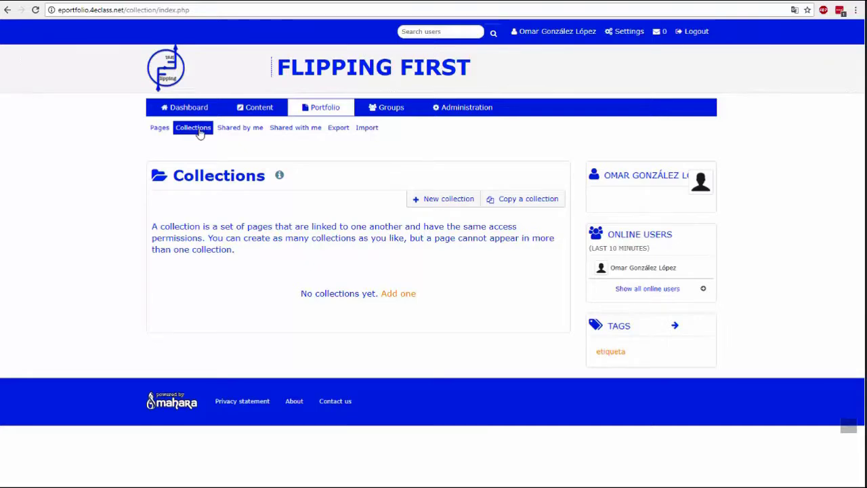
# Step: Create the collection 'Colección de ejemplo' and add the Título page to it
pyautogui.click(443, 198)
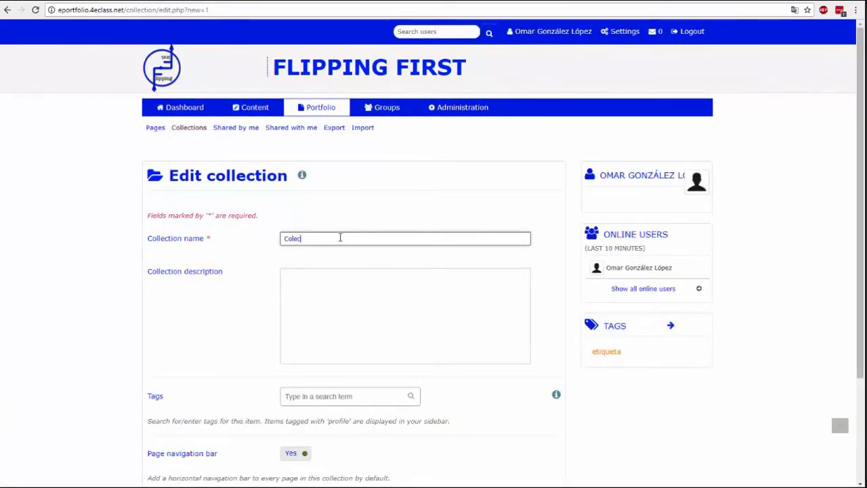
pyautogui.write('Colección de ejemplo')
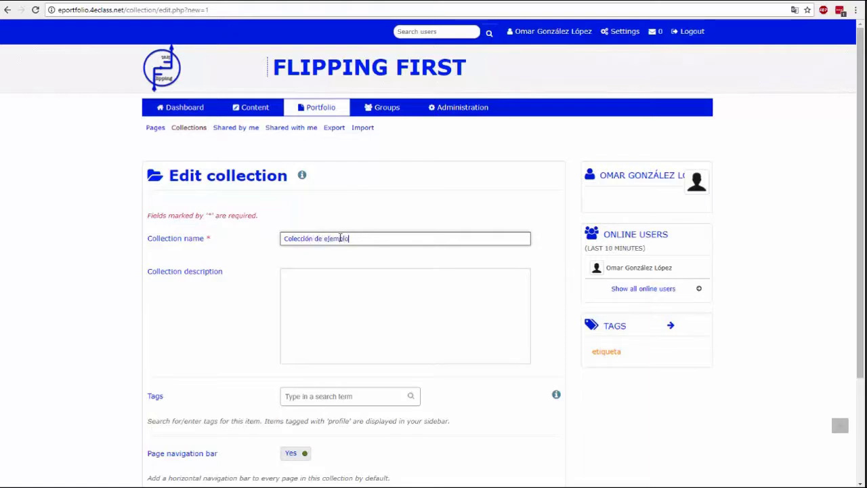
pyautogui.scroll(-3)
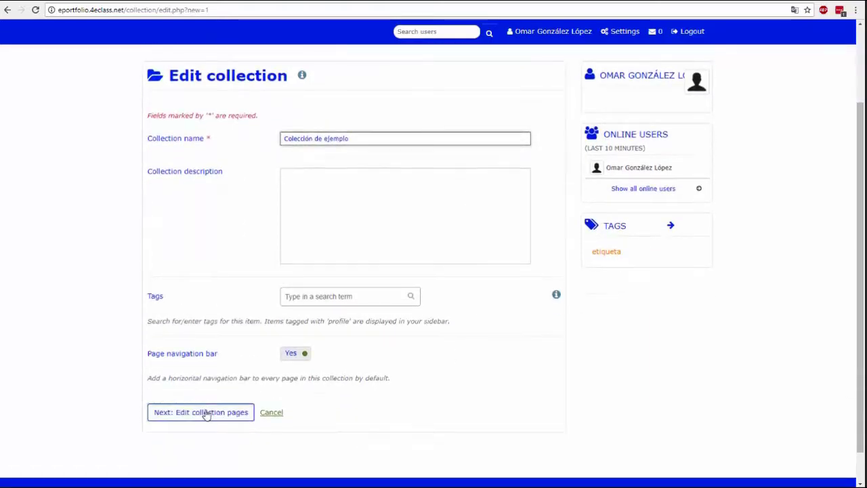
pyautogui.click(200, 412)
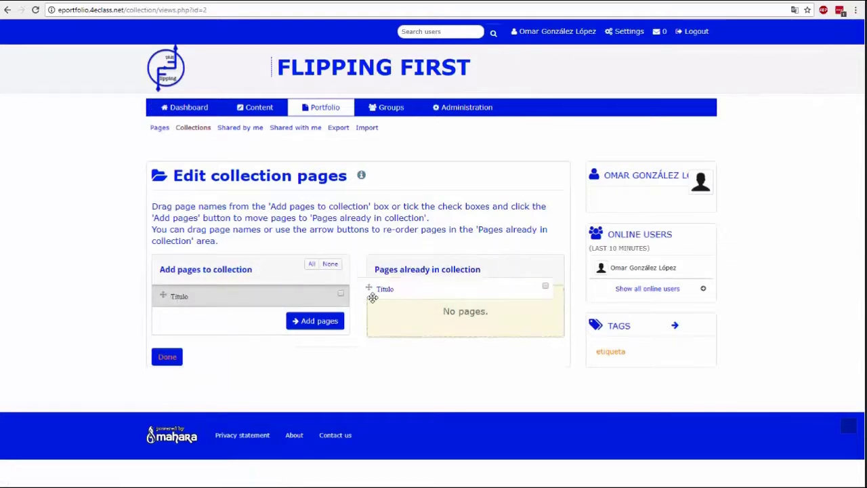
pyautogui.click(314, 320)
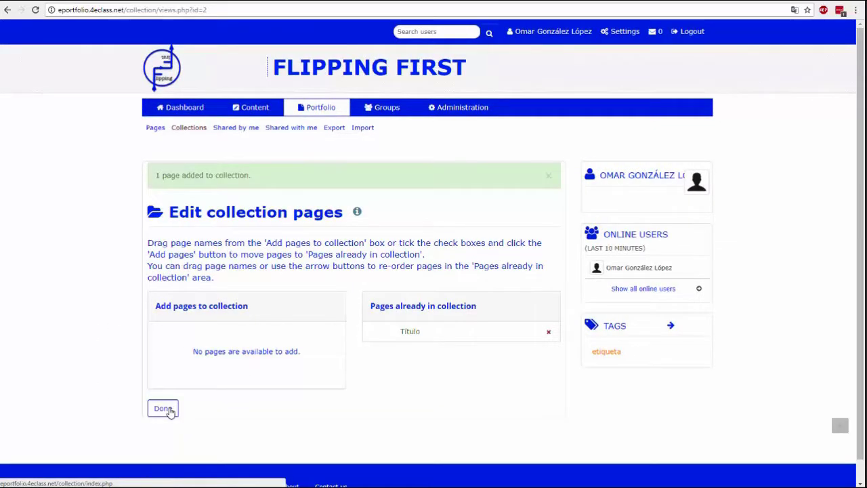
pyautogui.click(163, 408)
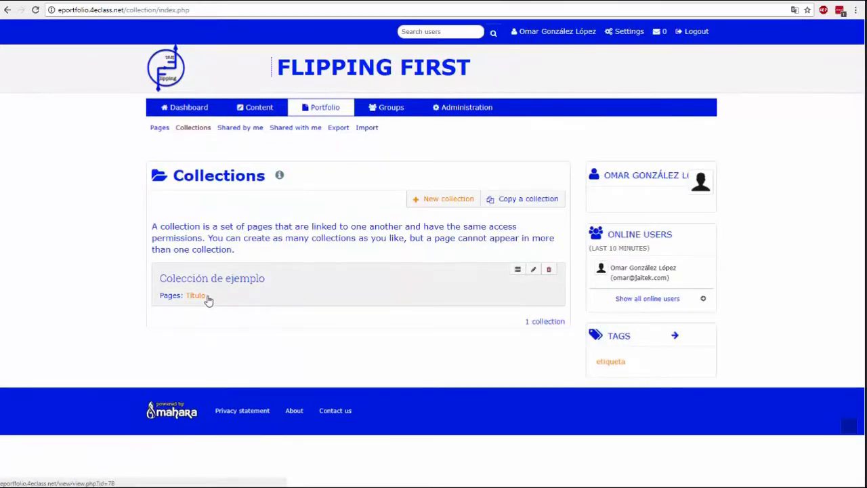
pyautogui.moveTo(247, 141)
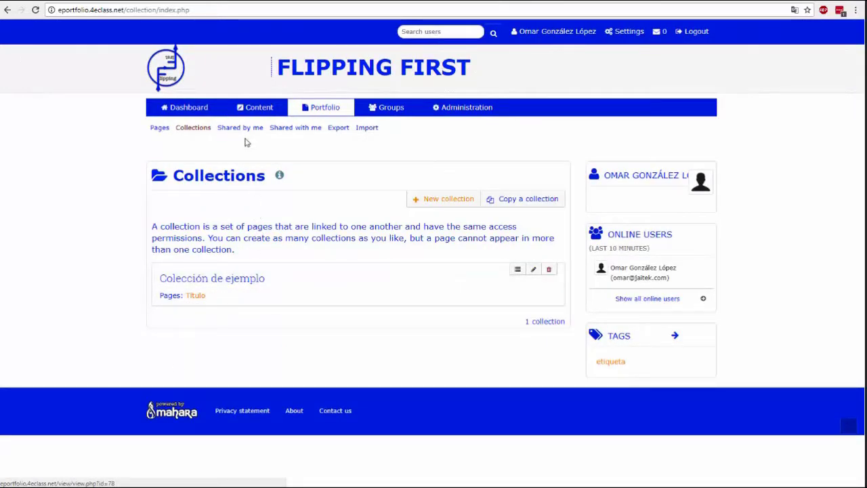
# Step: Visit the Share page, then the 'Shared with me' list, which is empty
pyautogui.click(239, 127)
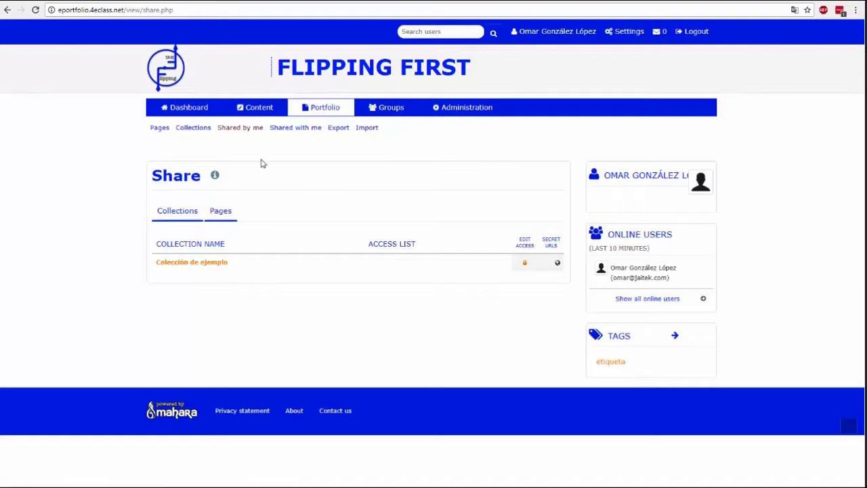
pyautogui.click(295, 128)
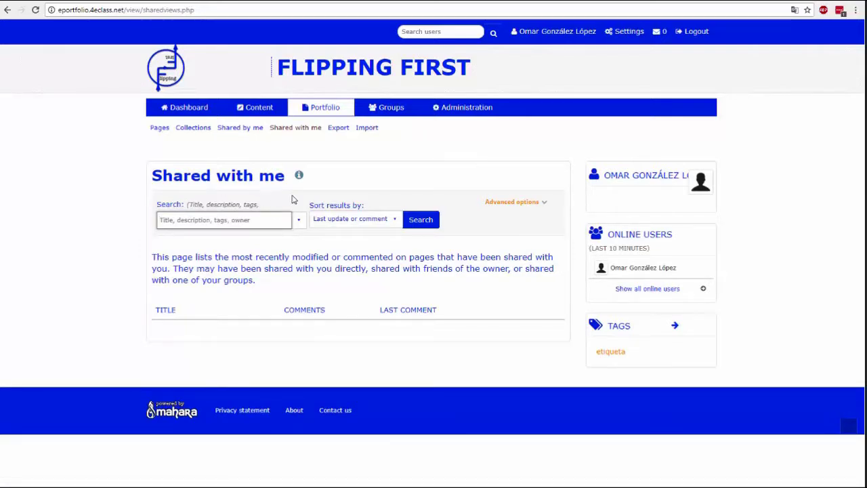
# Step: Generate a Leap2A export of just the Titulo page and download it
pyautogui.click(339, 127)
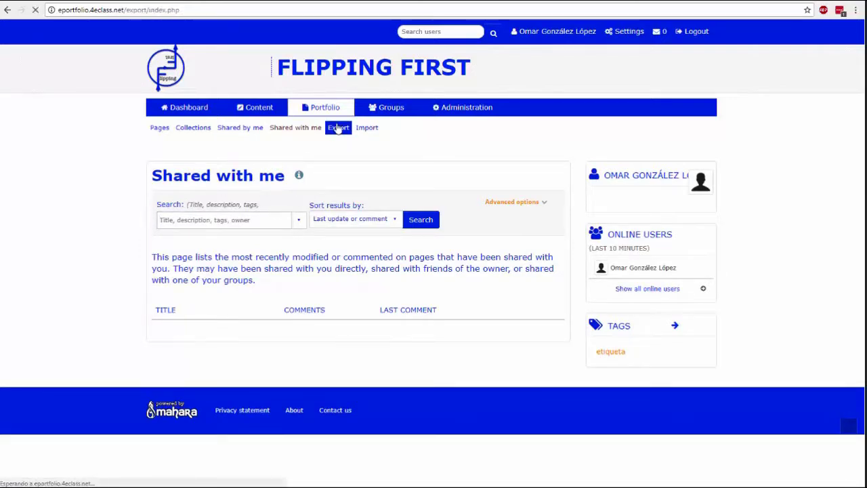
pyautogui.click(338, 127)
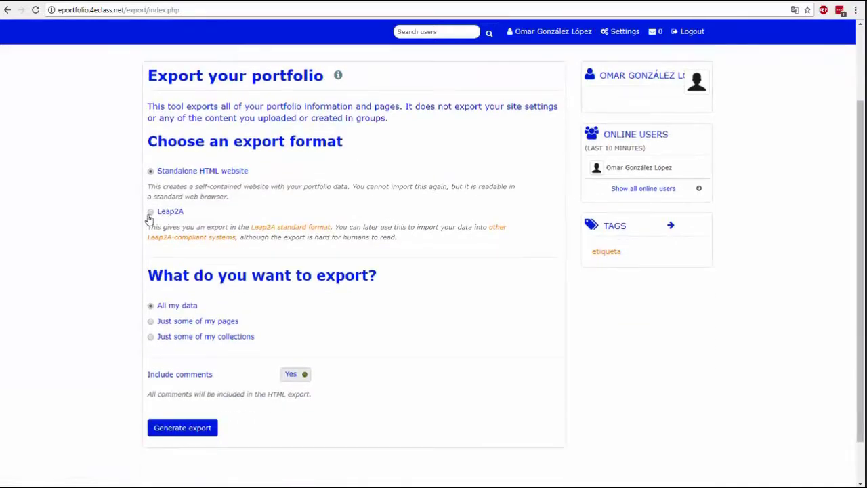
pyautogui.click(150, 211)
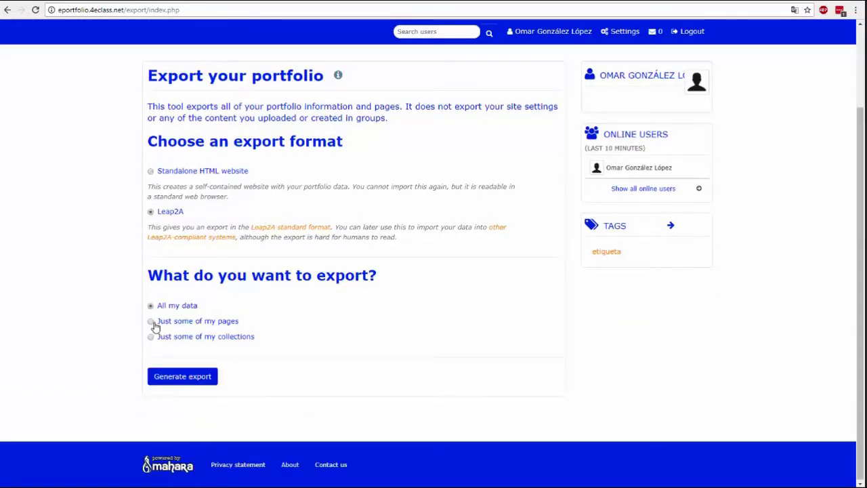
pyautogui.click(151, 319)
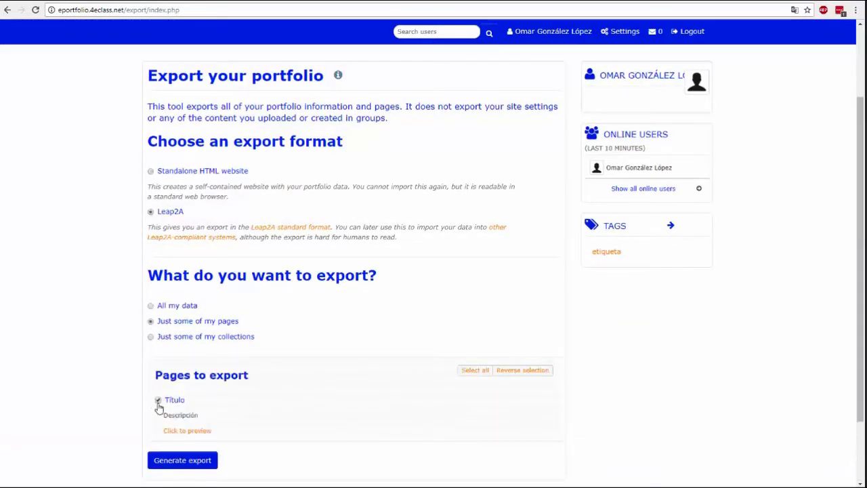
pyautogui.click(182, 461)
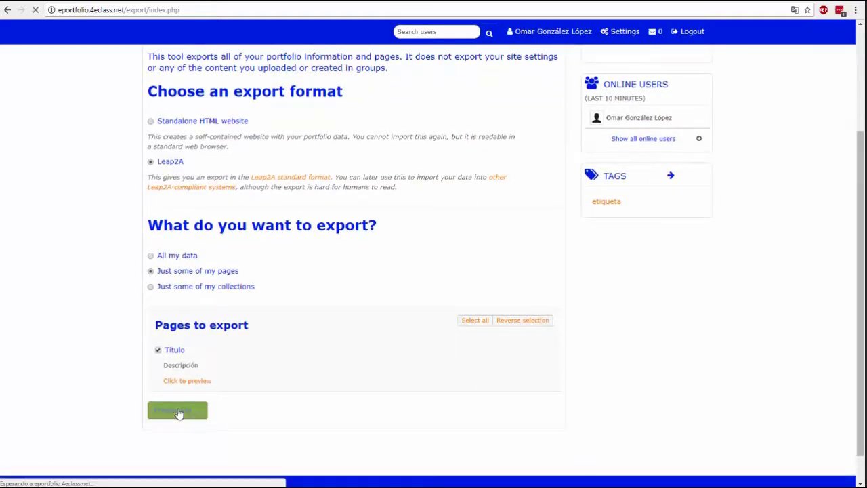
pyautogui.click(177, 409)
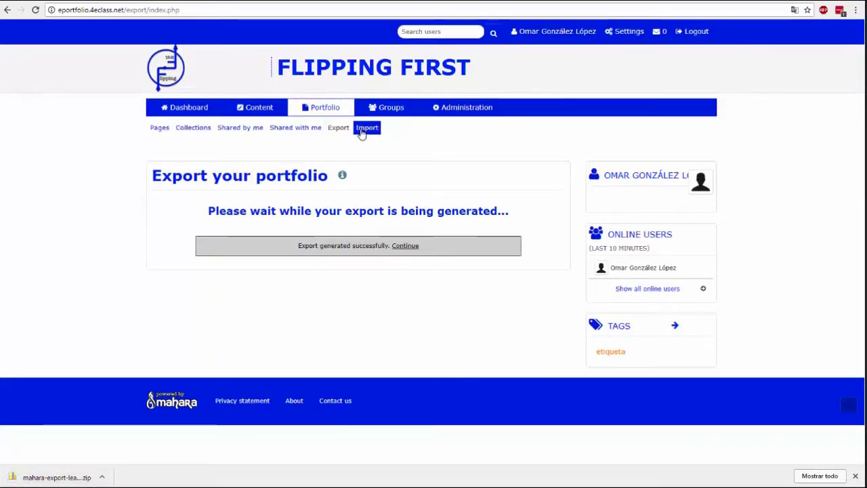
# Step: Import the downloaded Leap2A zip, adding its file and Titulo page as new items
pyautogui.click(367, 128)
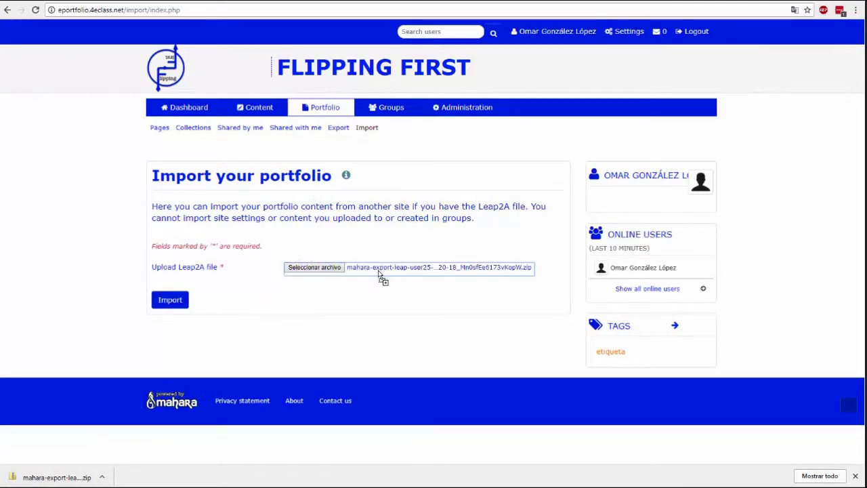
pyautogui.click(169, 300)
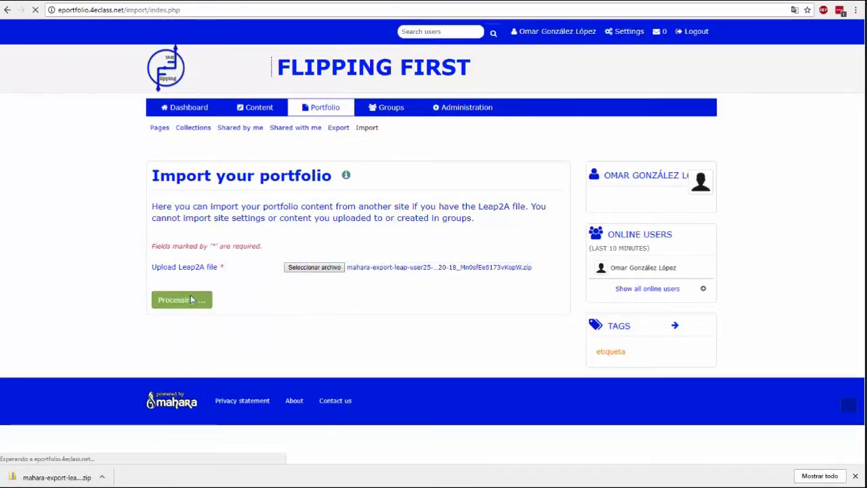
pyautogui.click(181, 299)
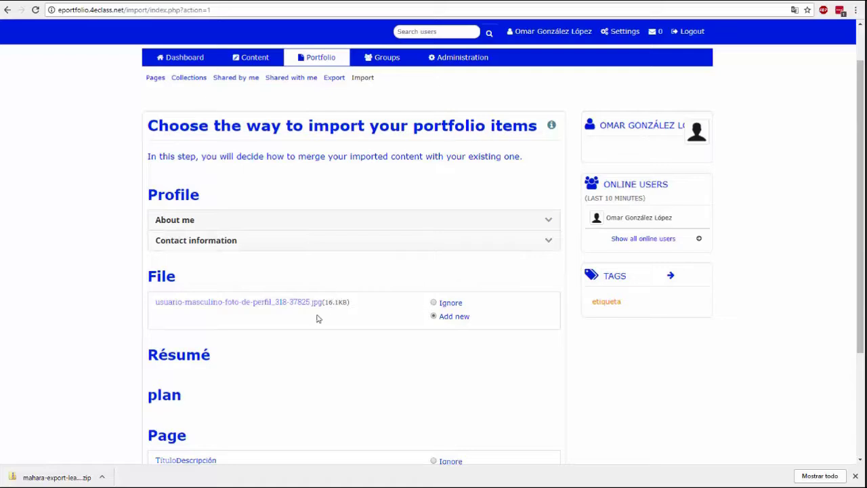
pyautogui.scroll(-3)
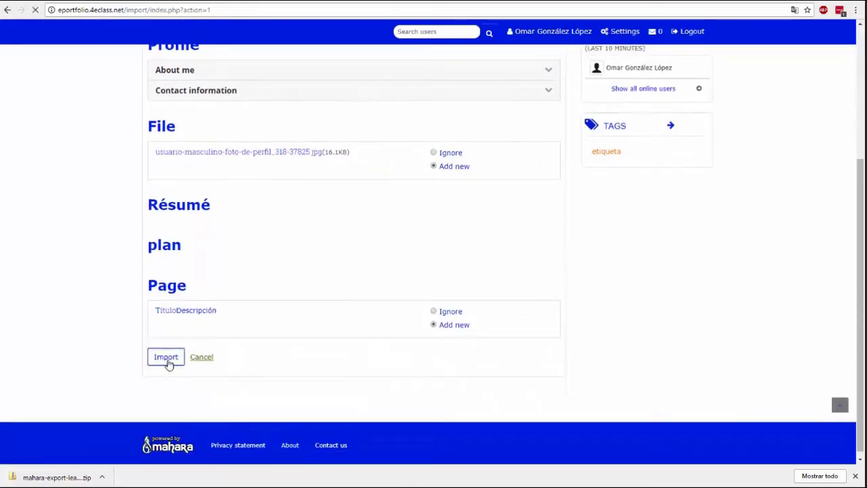
pyautogui.click(165, 358)
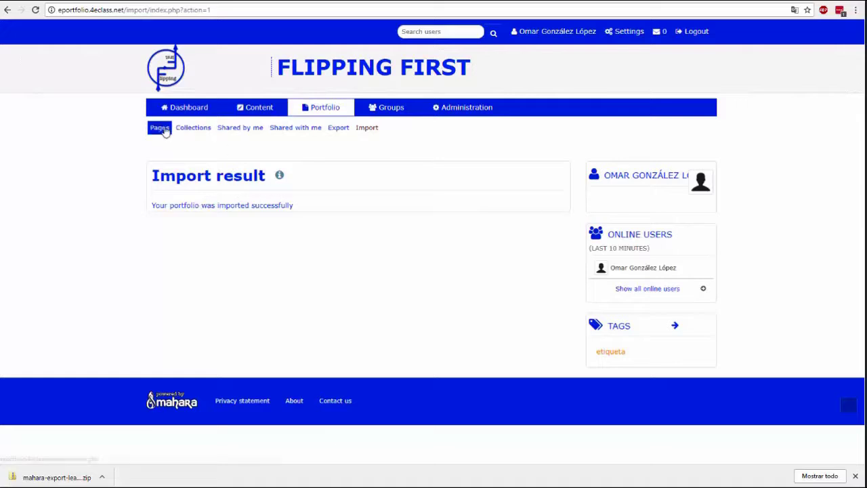
# Step: Review the Pages list showing two Titulo pages, then go to Groups
pyautogui.click(154, 127)
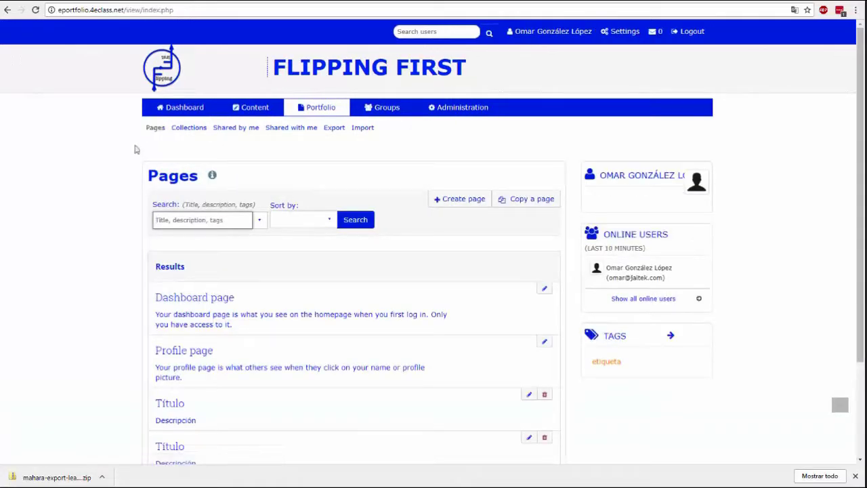
pyautogui.scroll(-3)
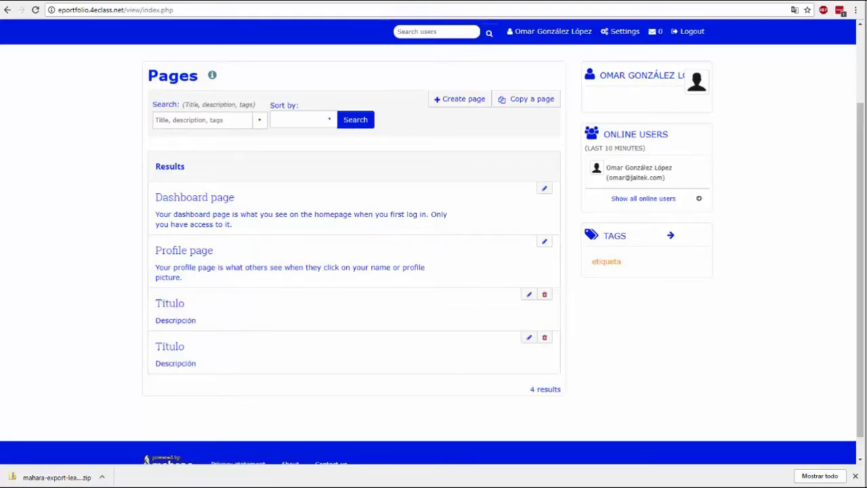
pyautogui.scroll(-3)
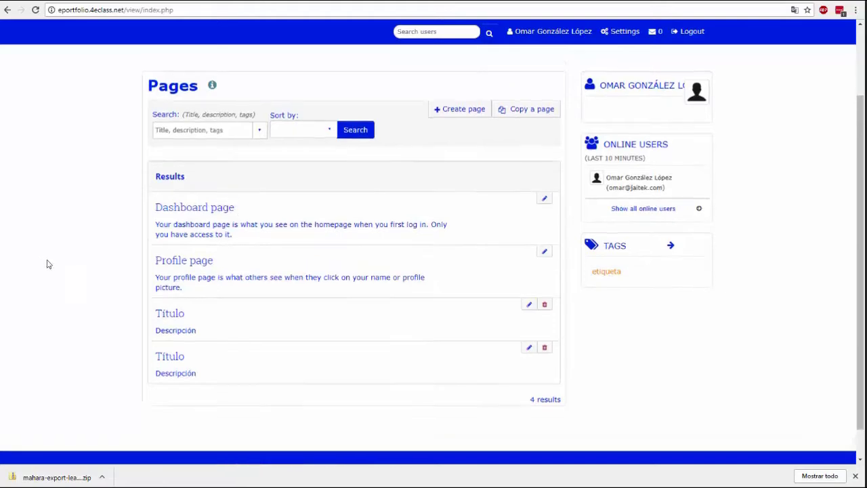
pyautogui.click(386, 107)
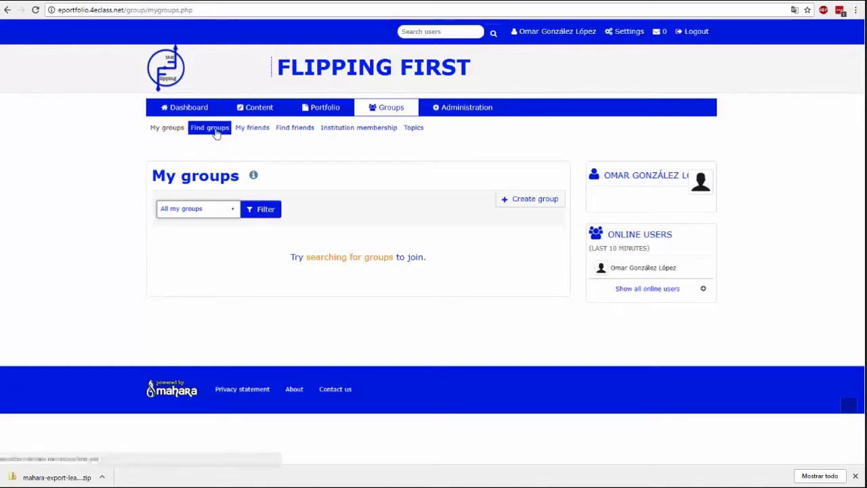
# Step: Search Find groups, which is empty, then open the My friends list
pyautogui.click(208, 128)
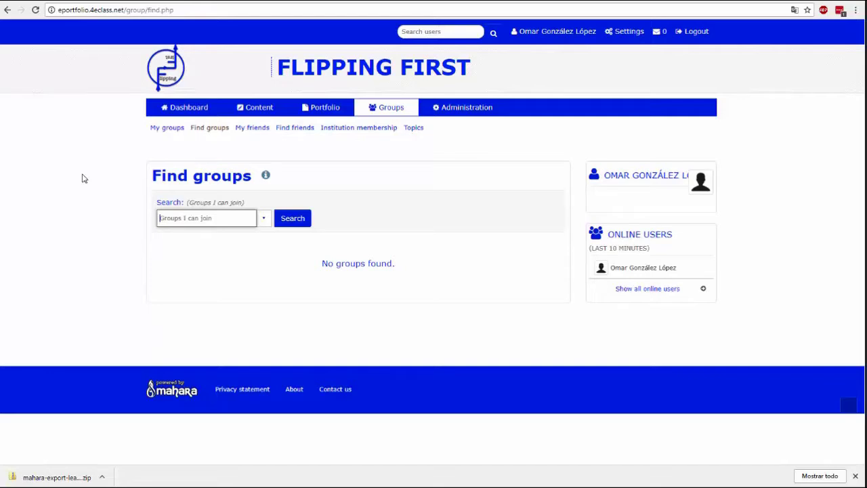
pyautogui.moveTo(142, 158)
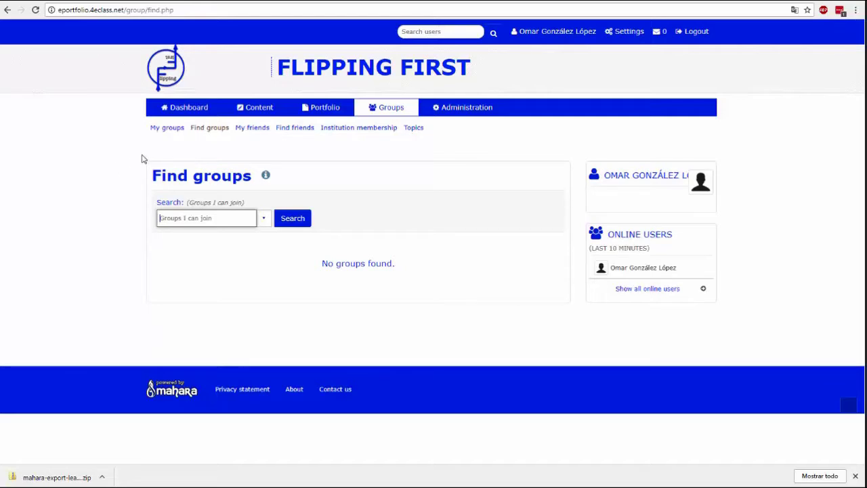
pyautogui.click(252, 127)
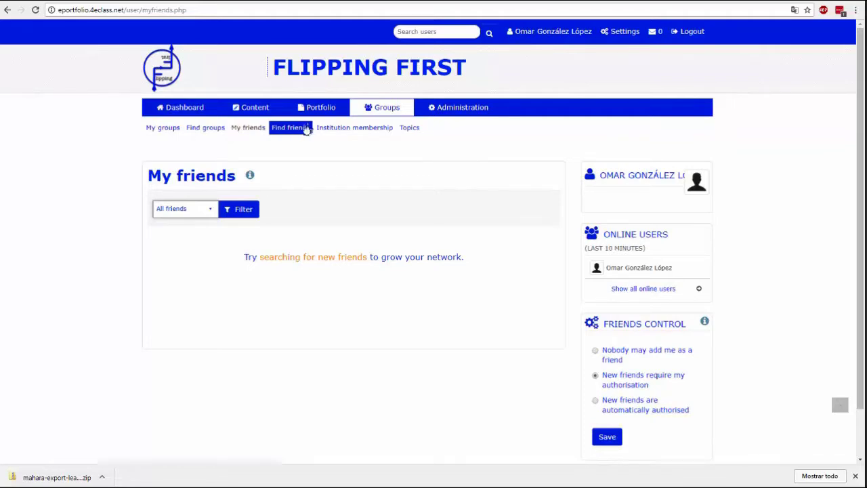
# Step: Browse suggested friends, then view institution memberships showing Flipping First Project
pyautogui.click(290, 127)
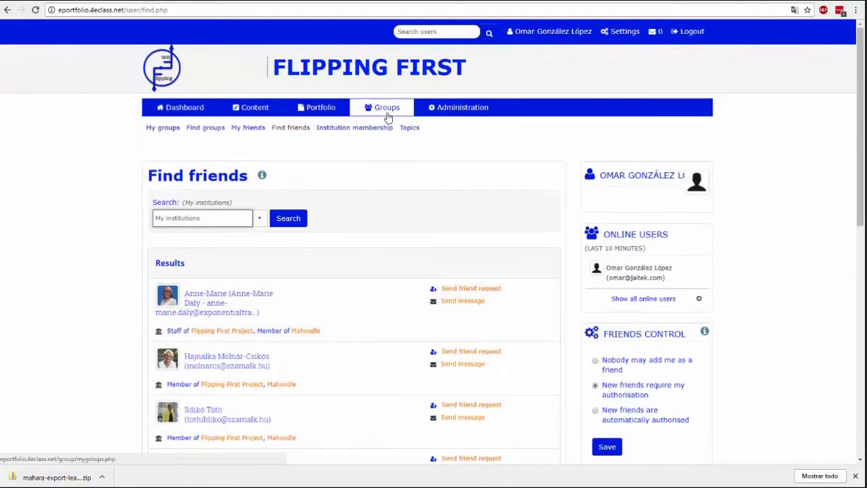
pyautogui.click(355, 128)
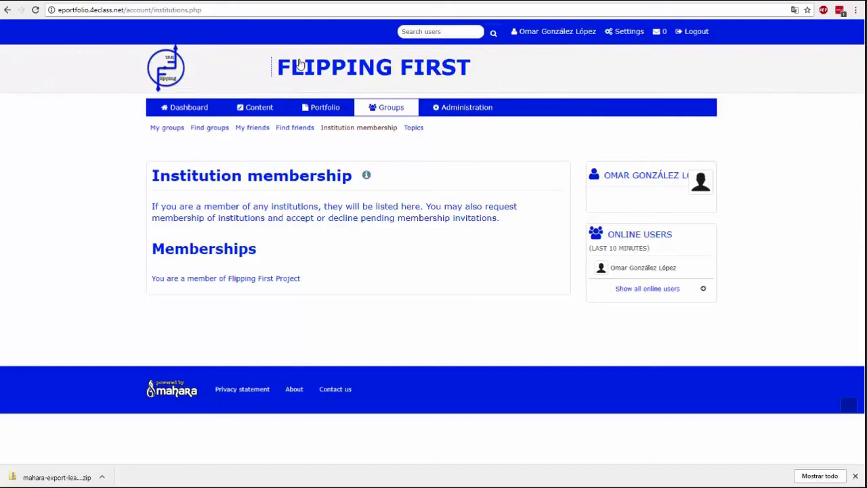
pyautogui.moveTo(379, 92)
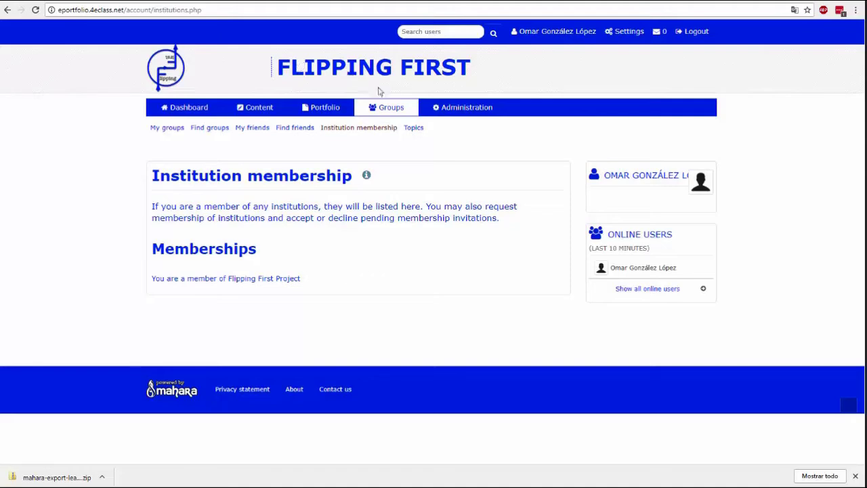
# Step: View recently updated group discussion topics, which lists none
pyautogui.click(413, 128)
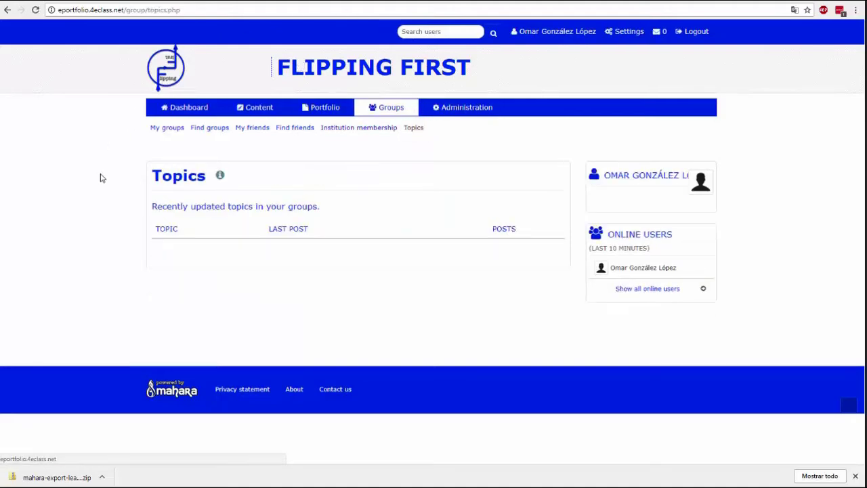